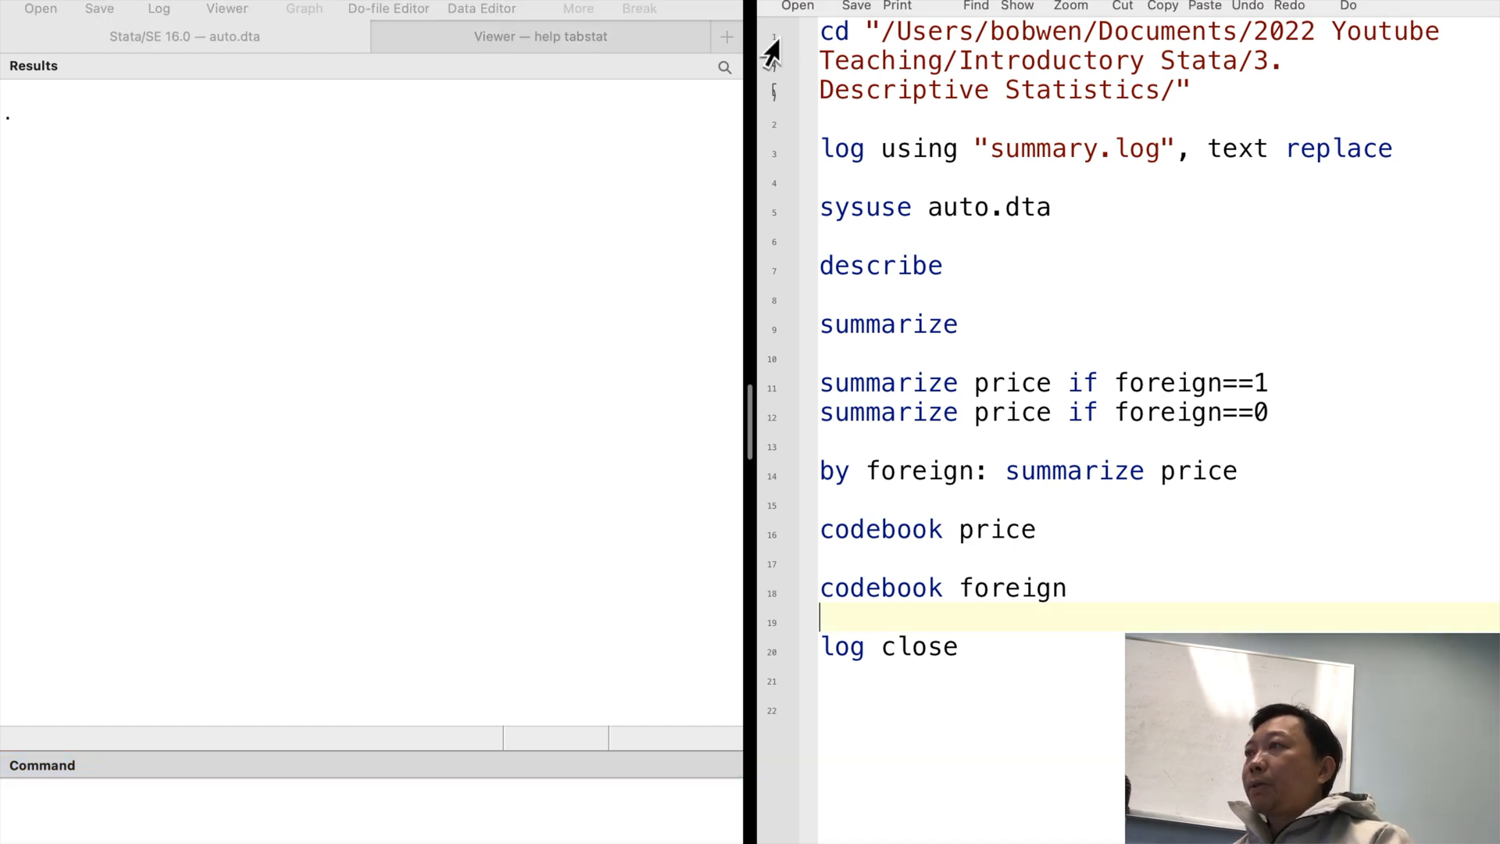
Run the cd line and the sysuse line to load the 1978 auto dataset
left_click(1349, 6)
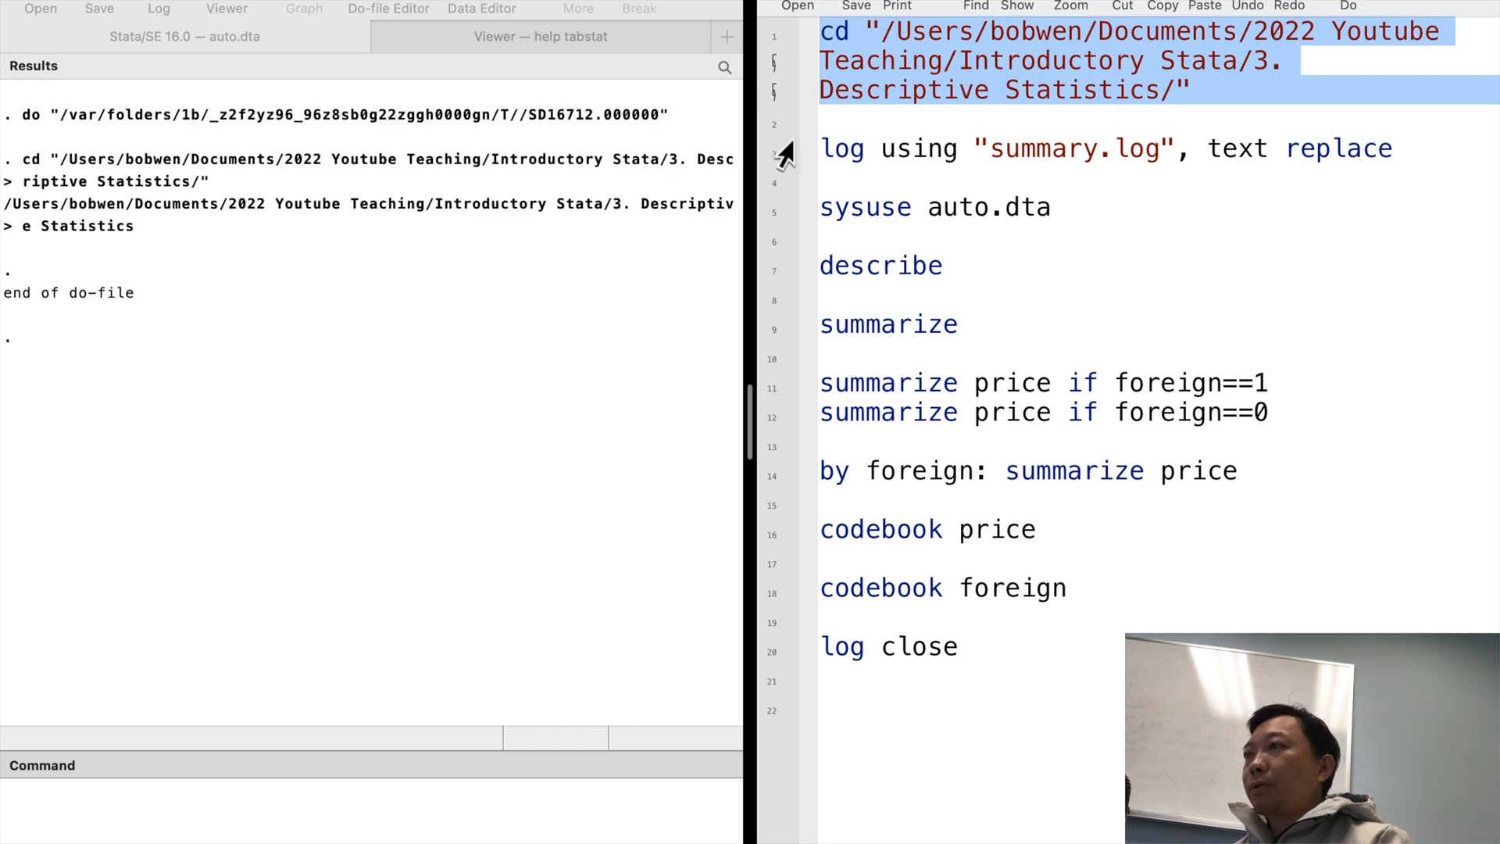
mouse_move(780, 162)
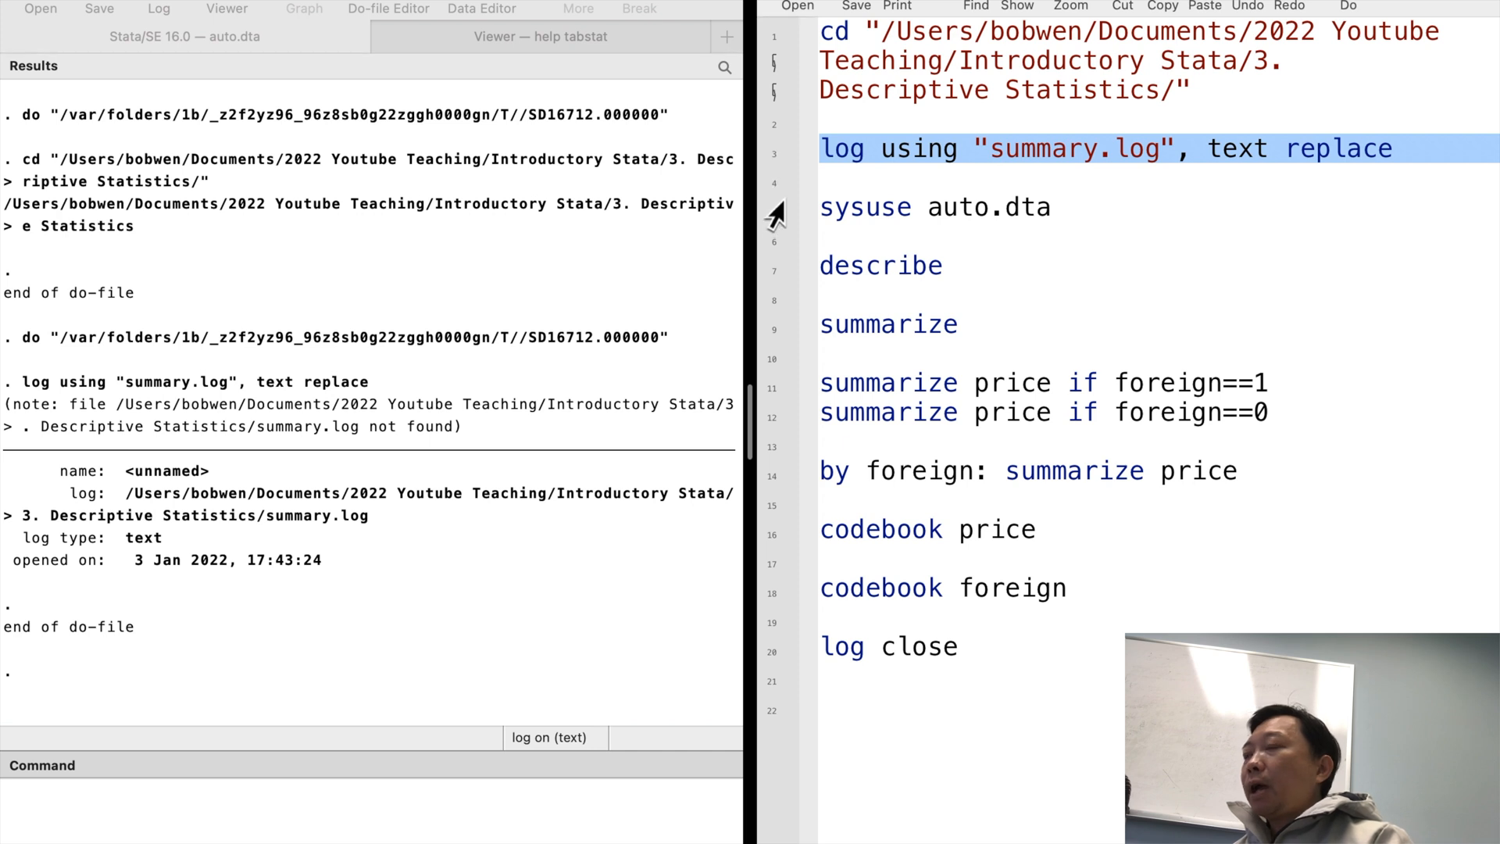
left_click(935, 206)
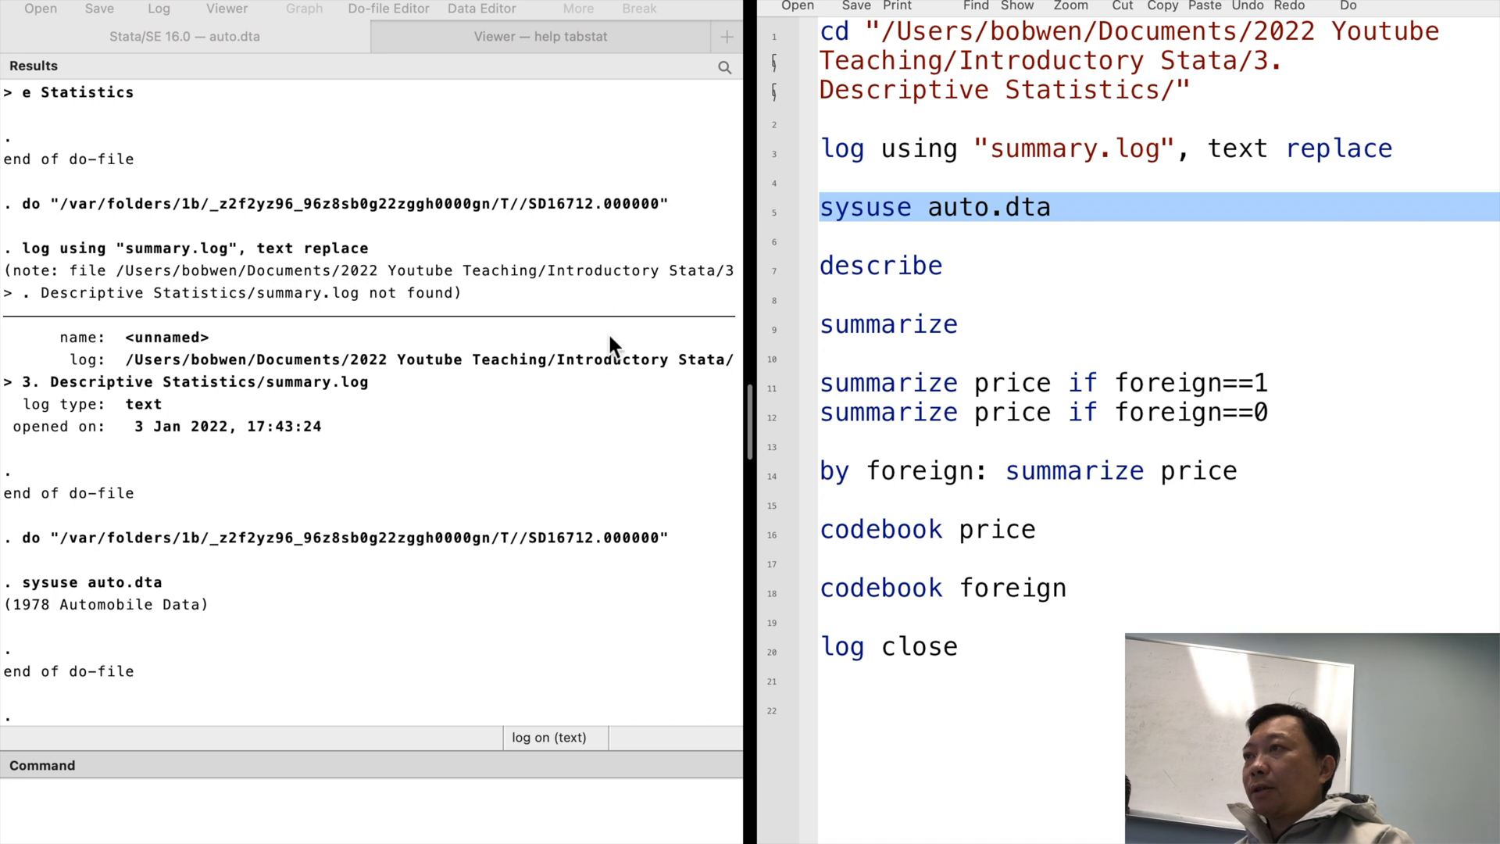
mouse_move(722, 368)
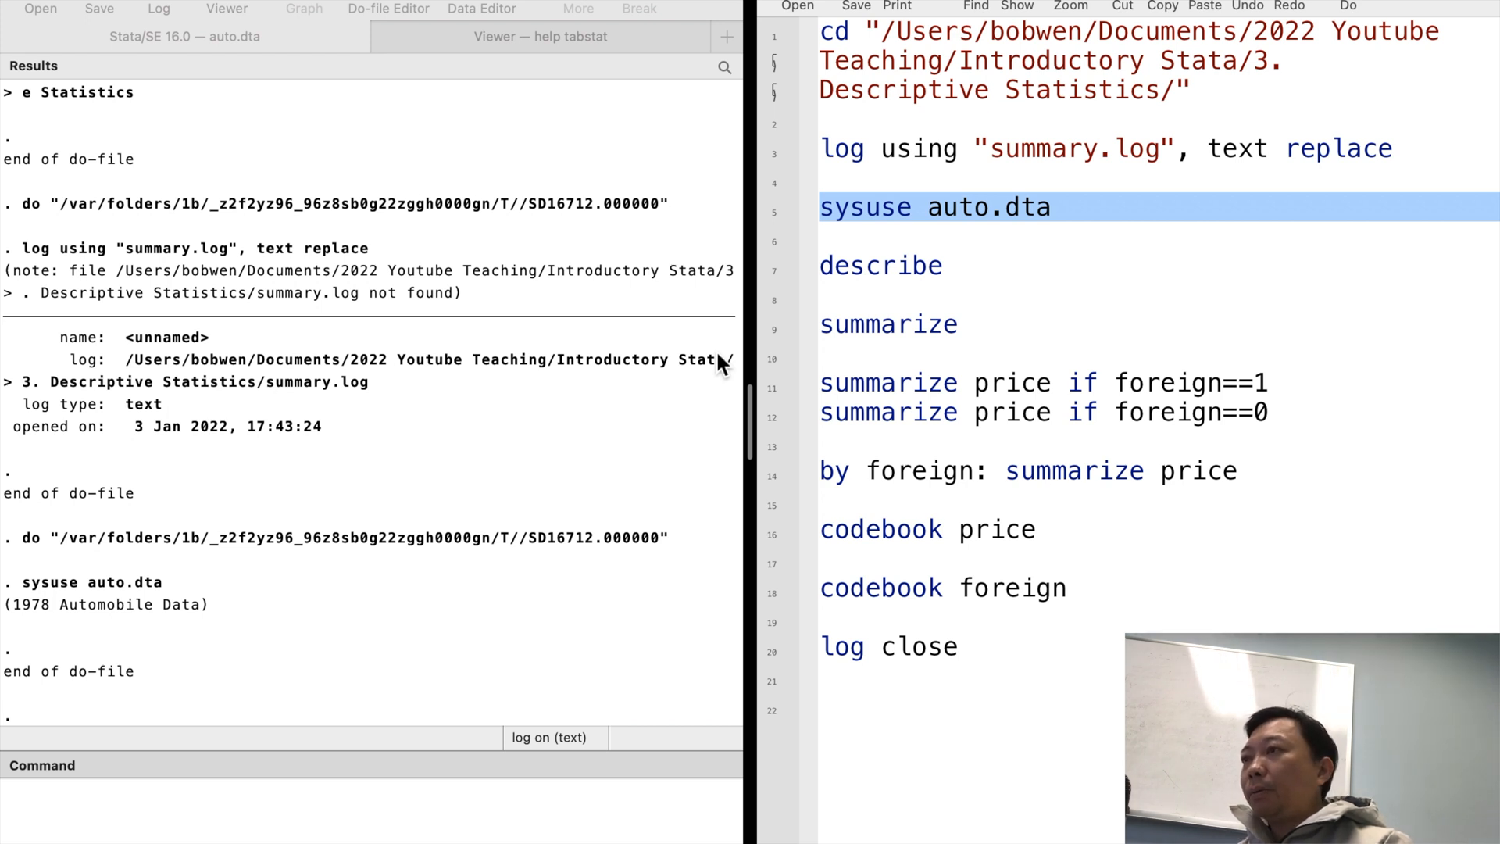
mouse_move(772, 288)
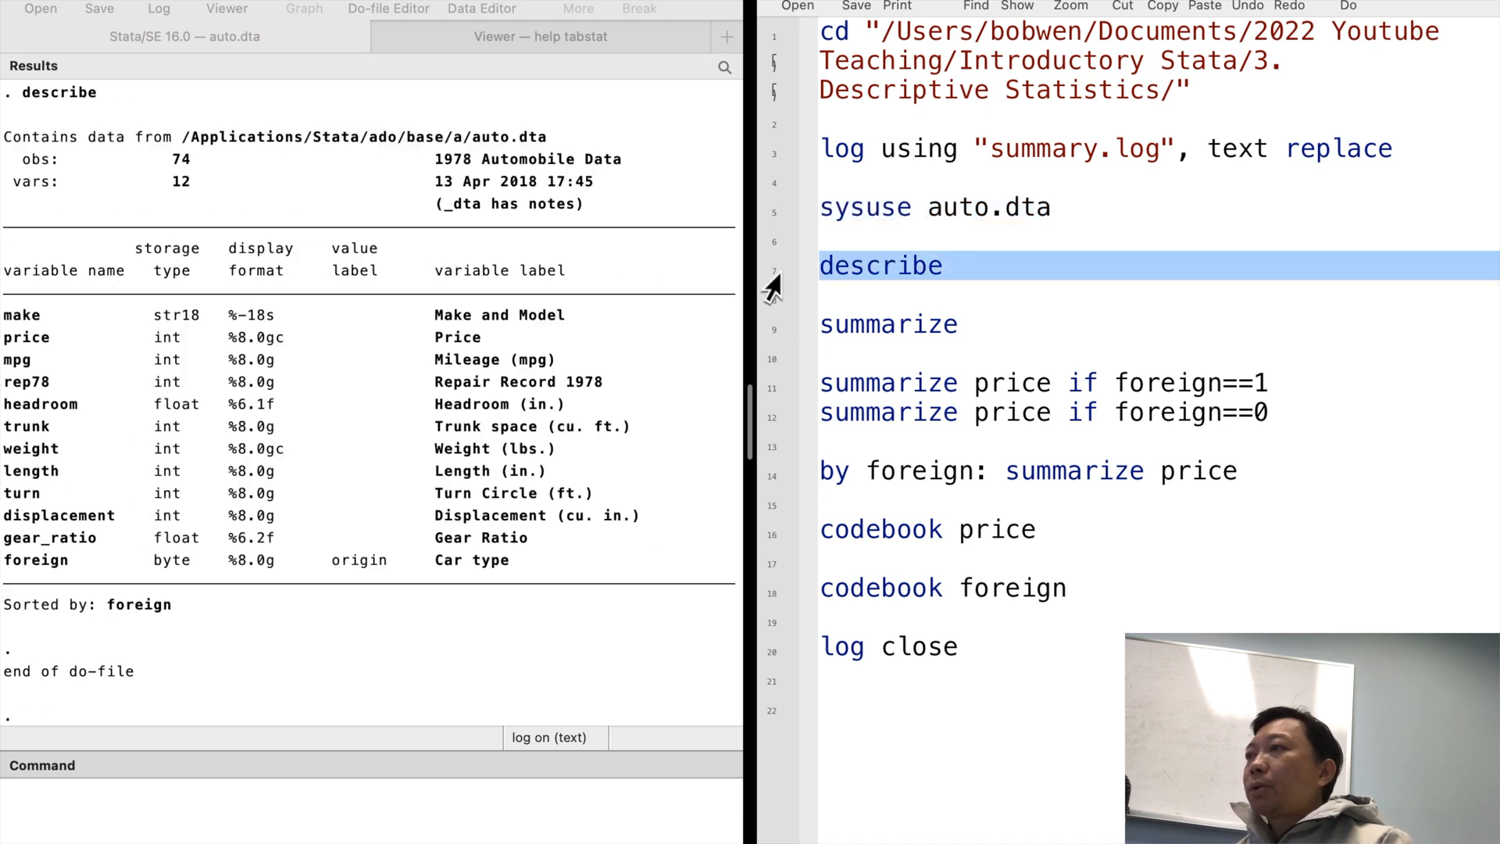
mouse_move(429, 305)
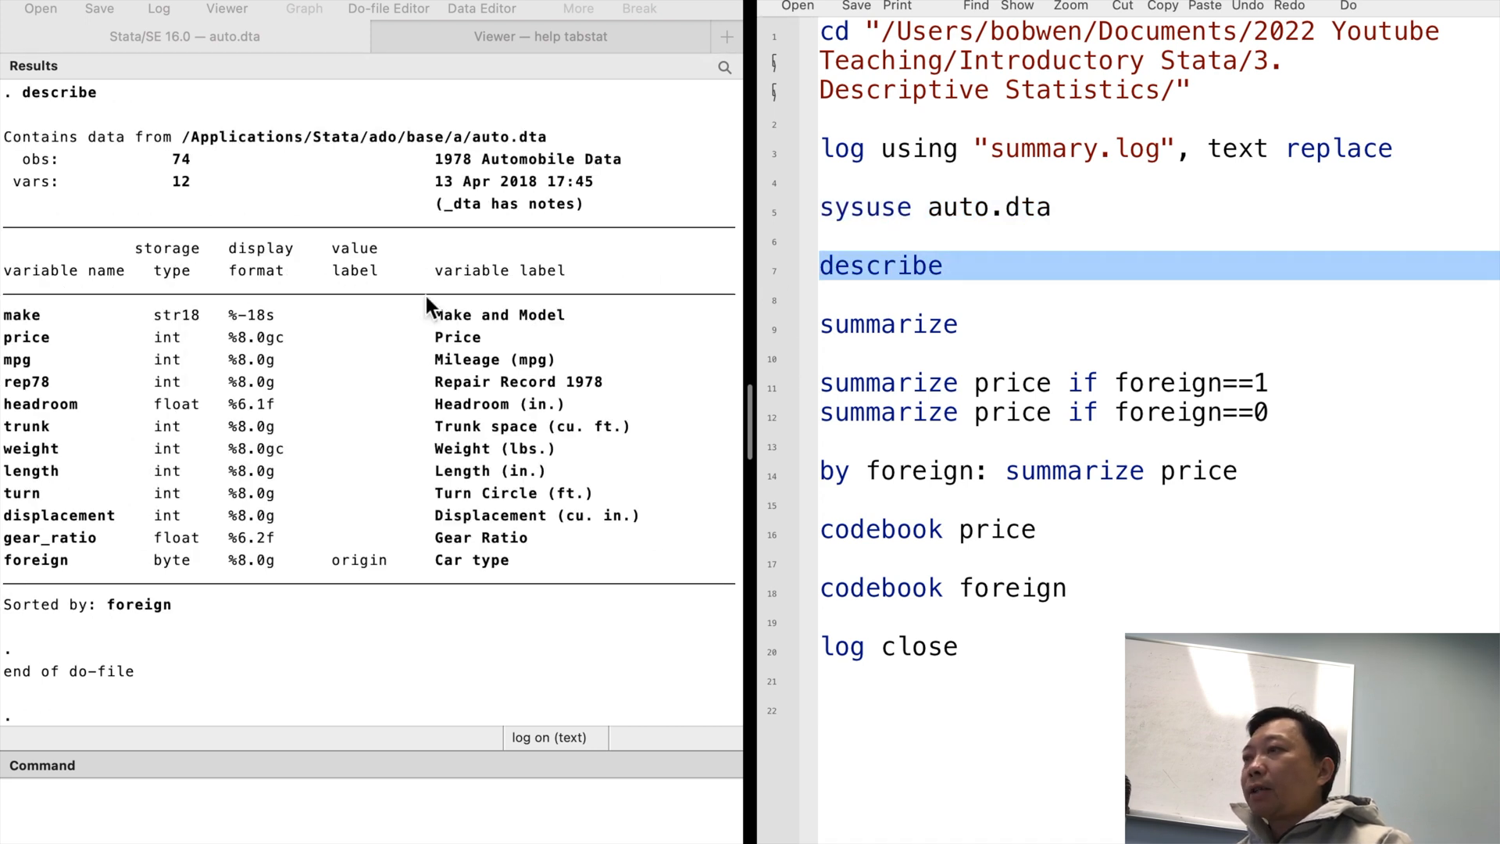
mouse_move(364, 189)
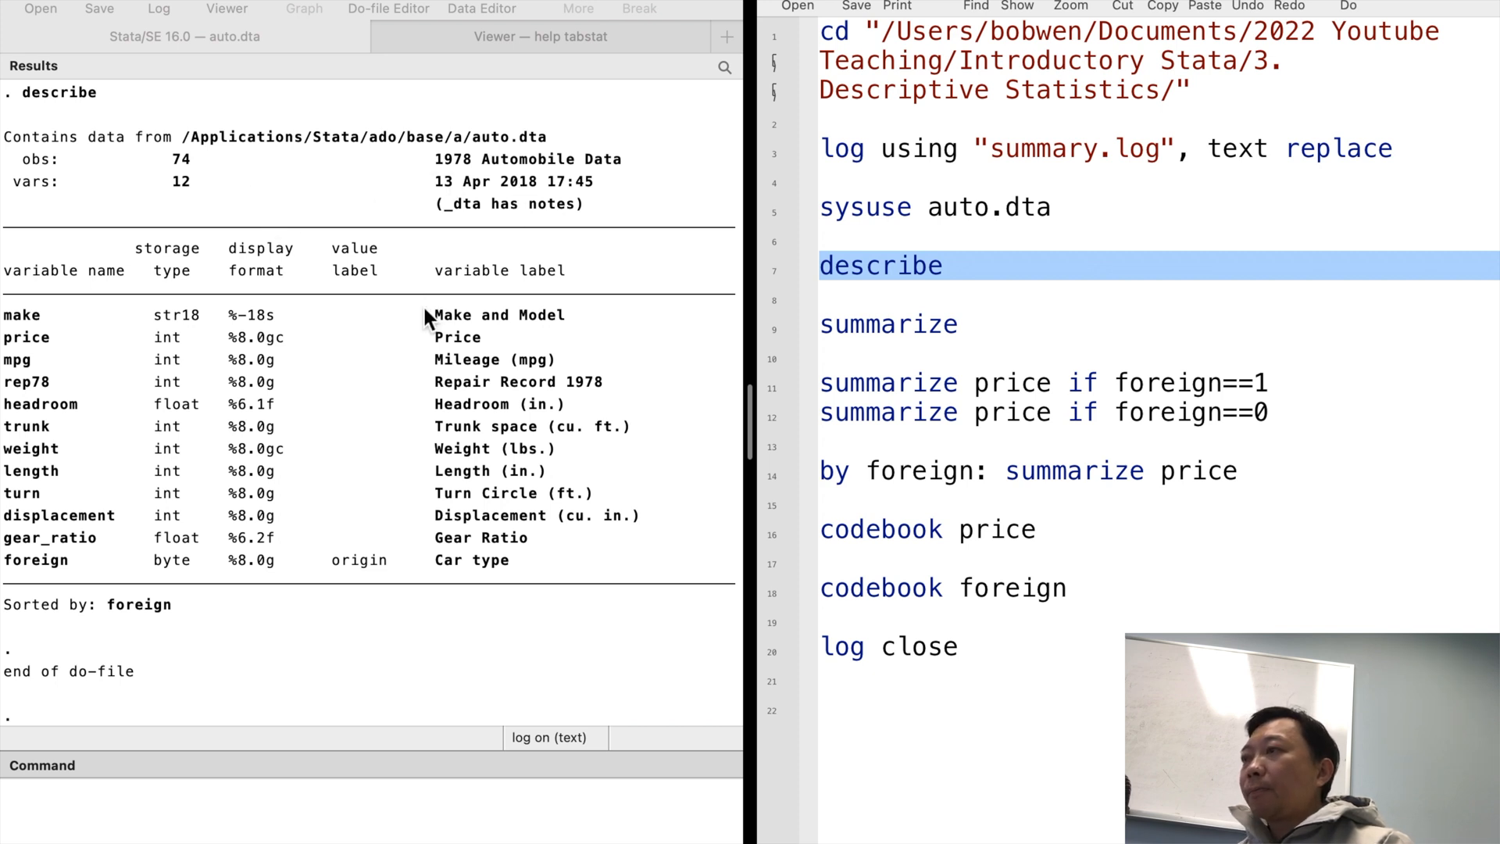
mouse_move(242, 387)
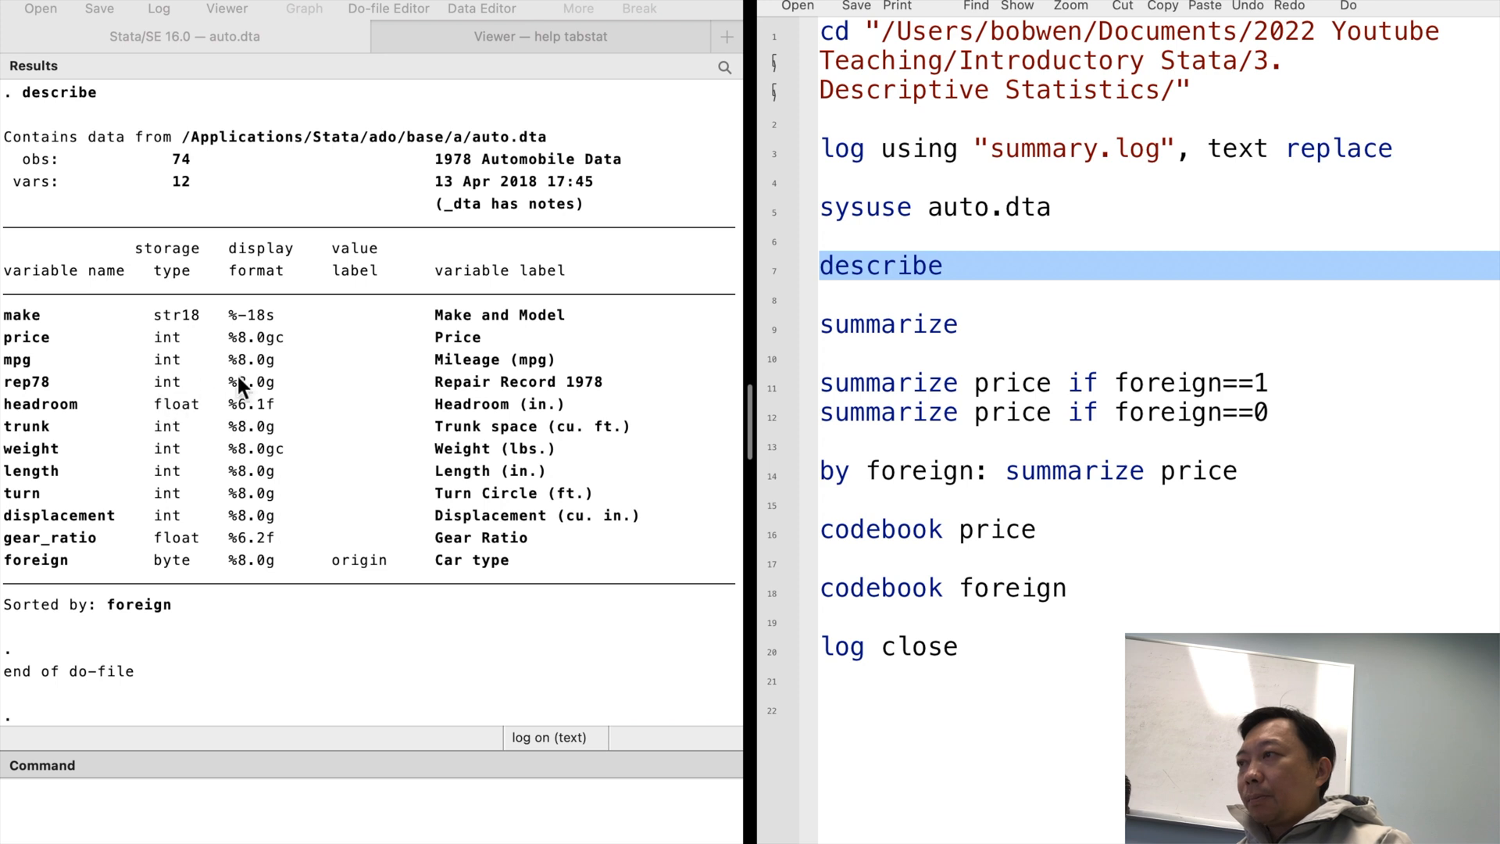
mouse_move(527, 307)
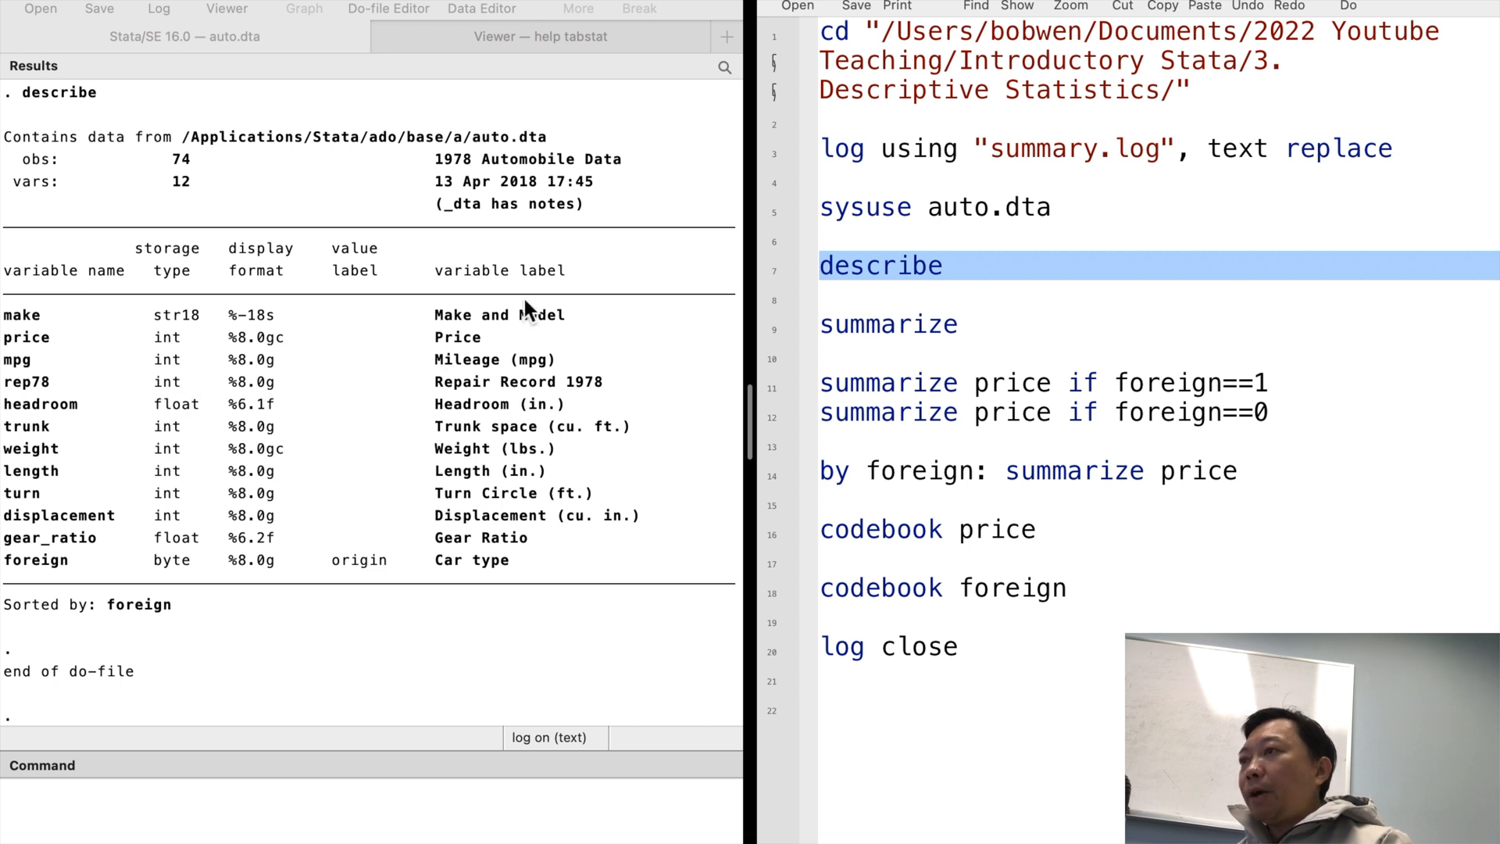
mouse_move(512, 319)
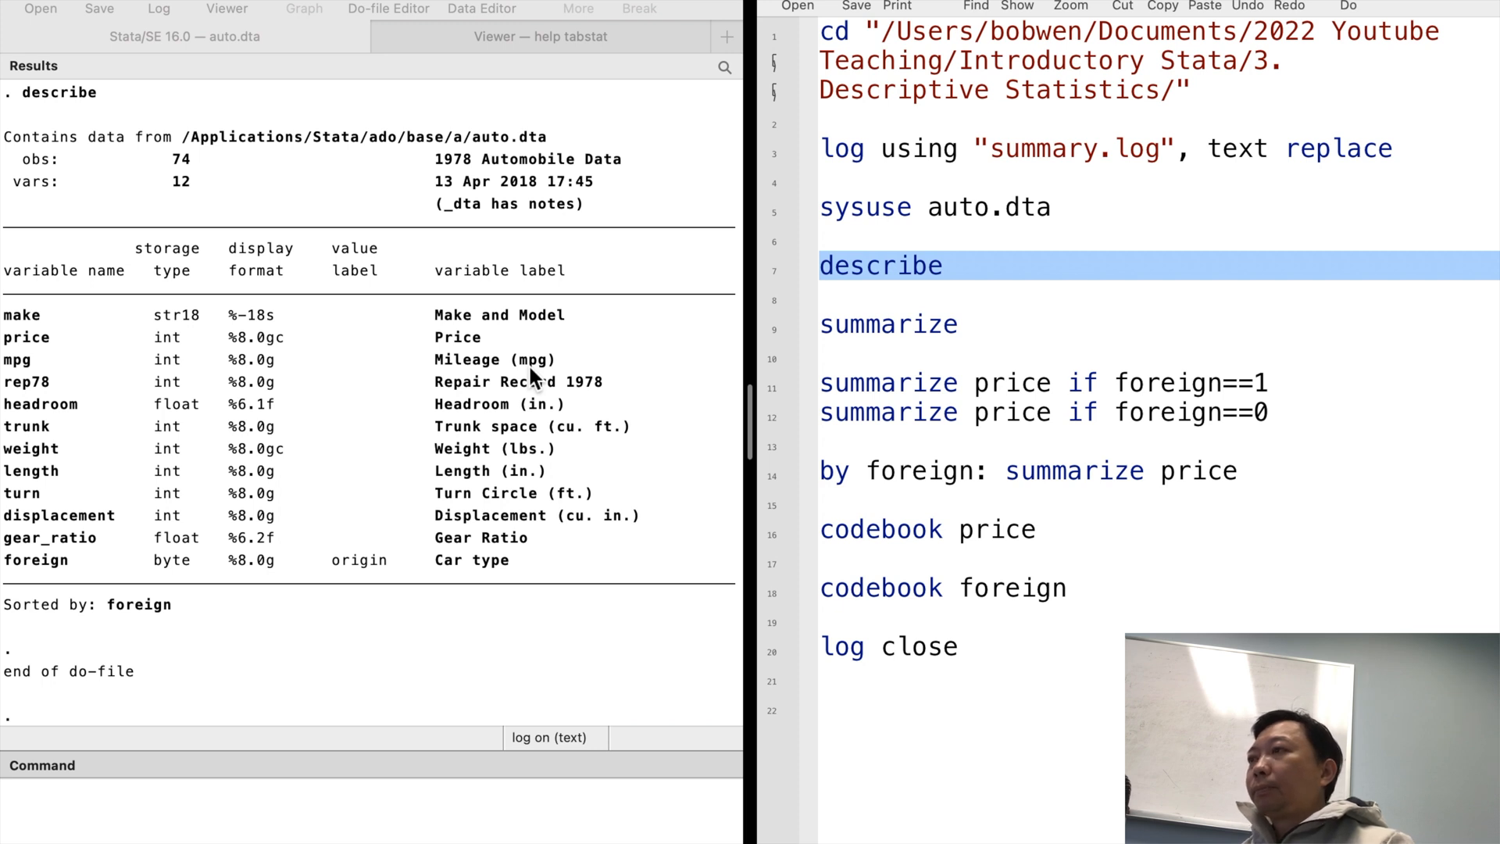
mouse_move(636, 423)
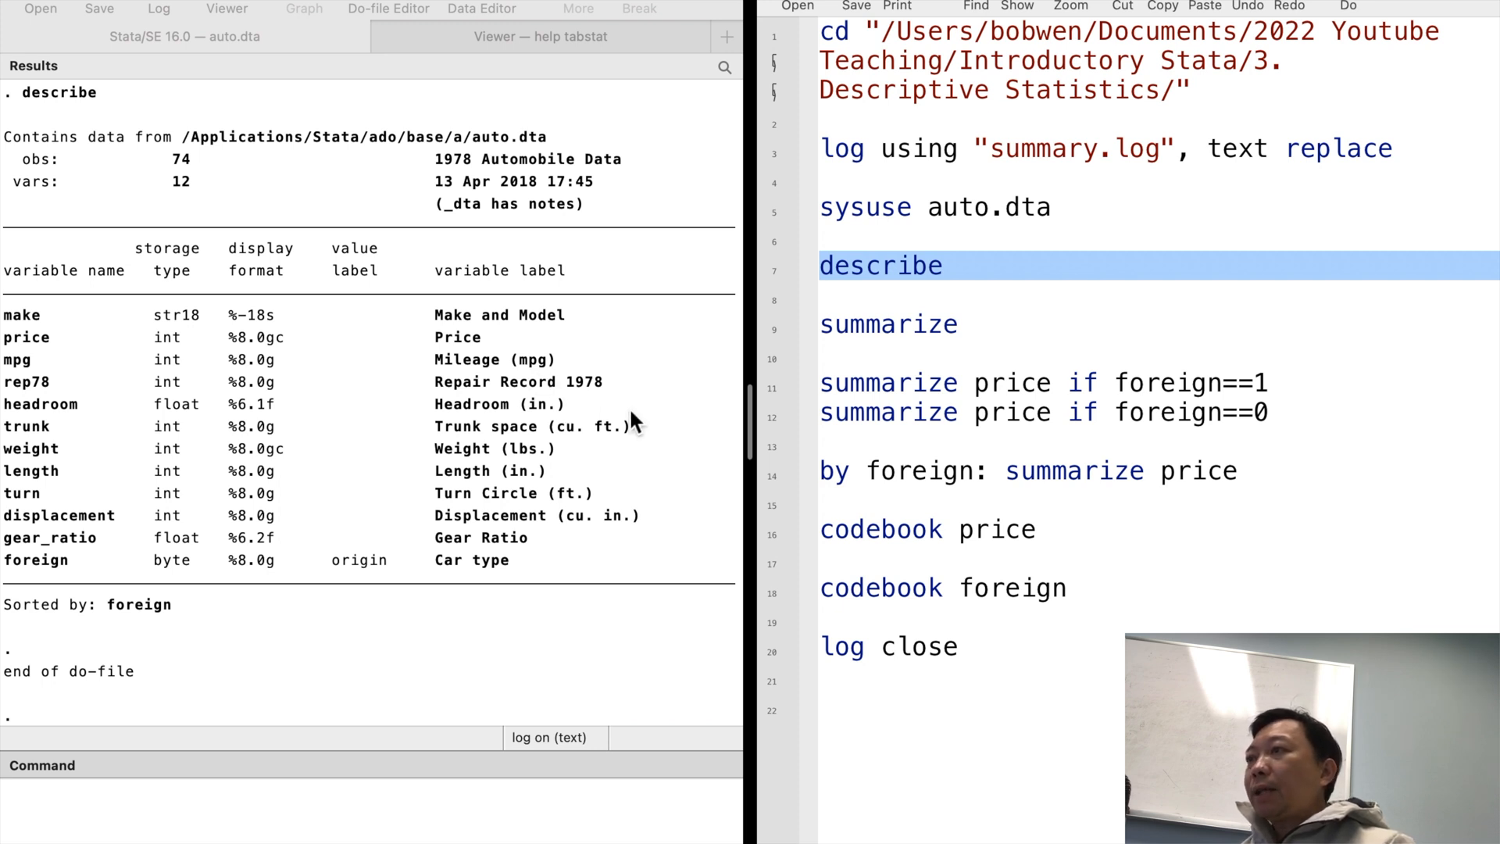
mouse_move(775, 339)
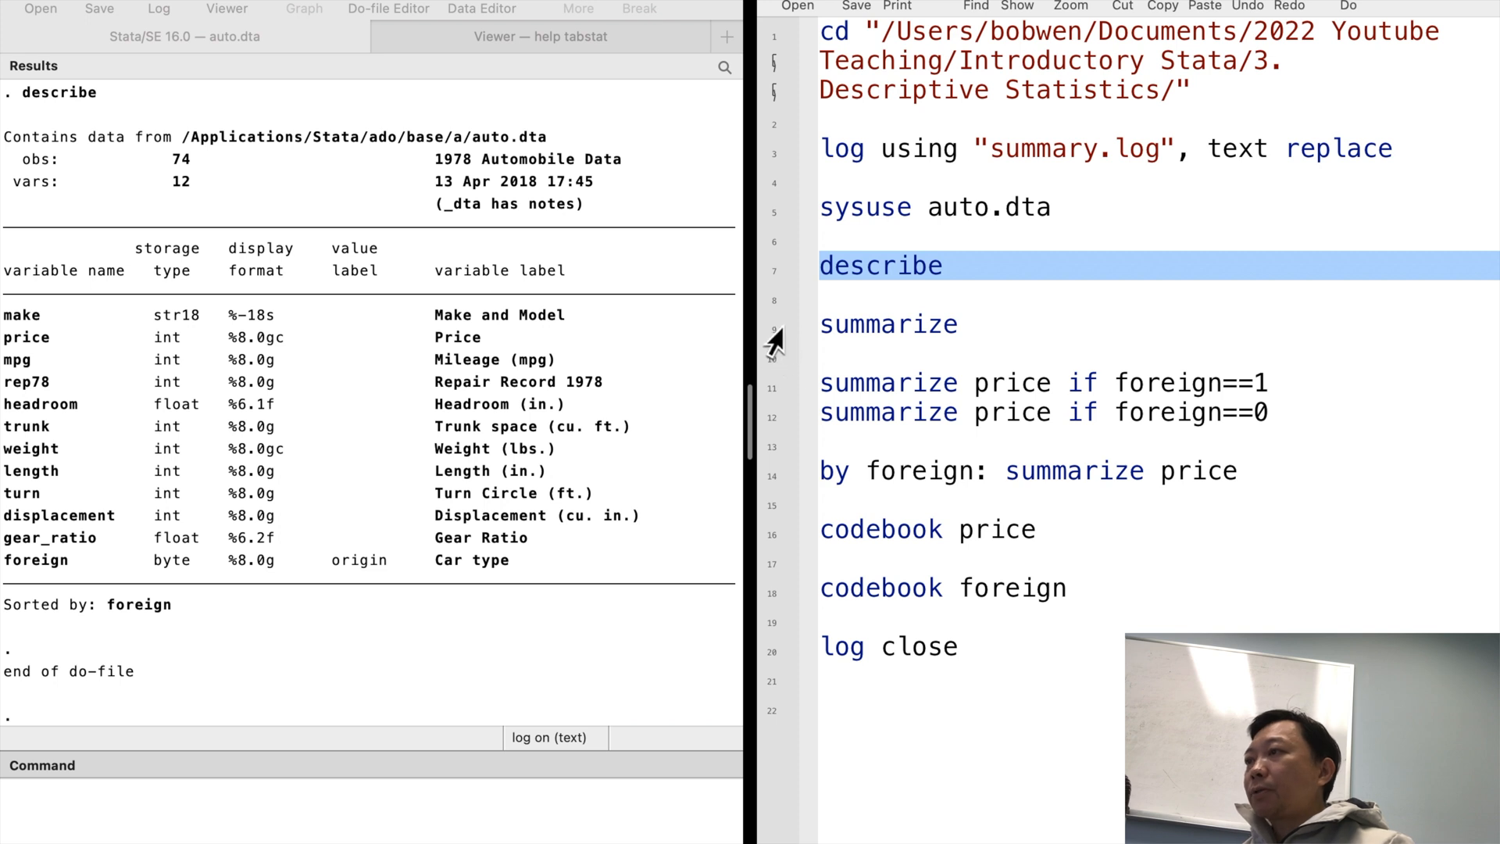
Run summarize to get obs, mean, SD, min and max for every variable in auto.dta
left_click(889, 323)
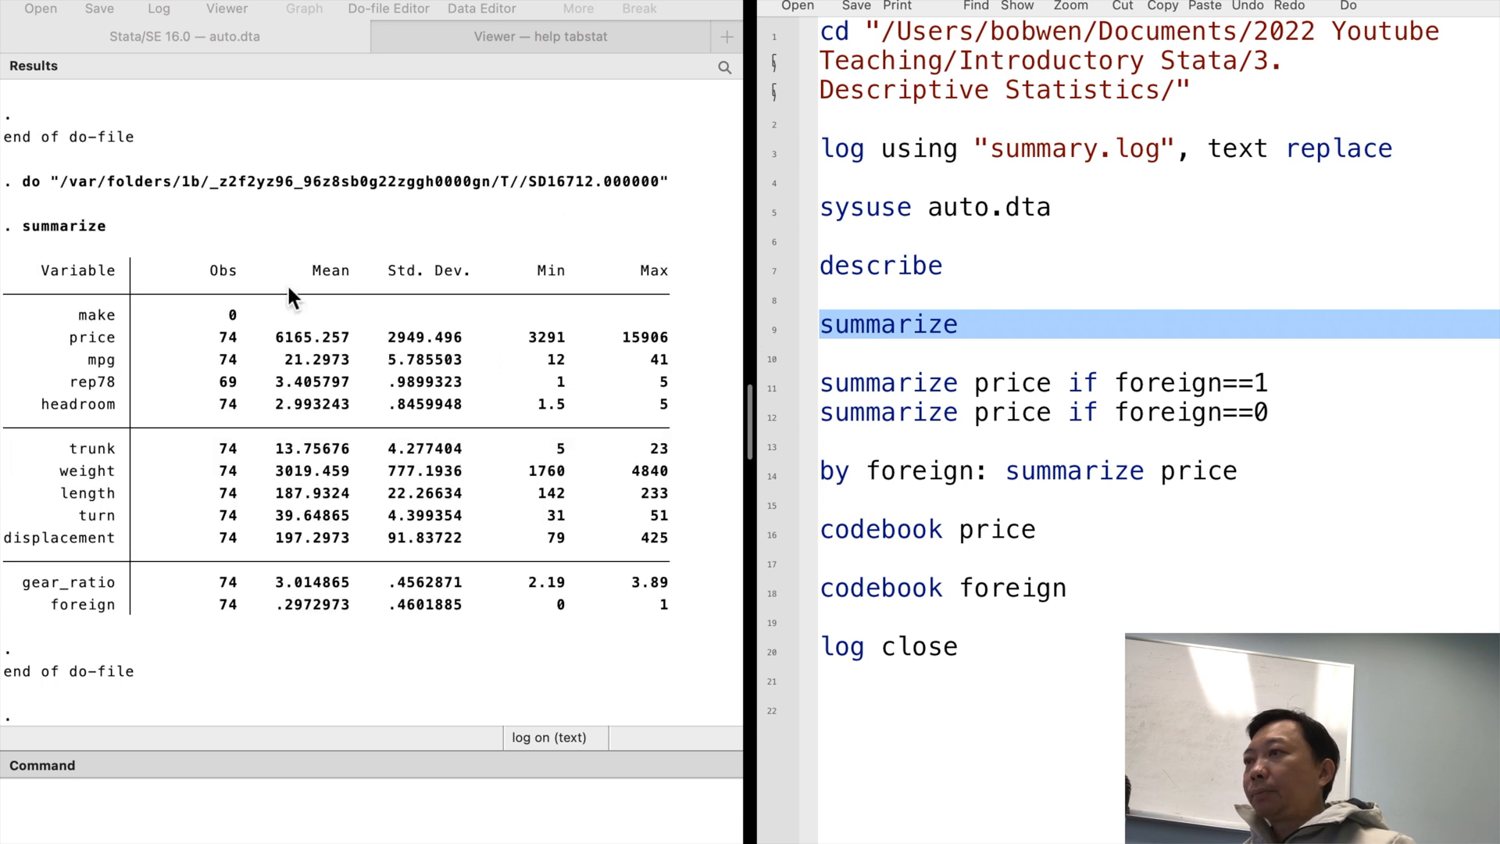
mouse_move(131, 306)
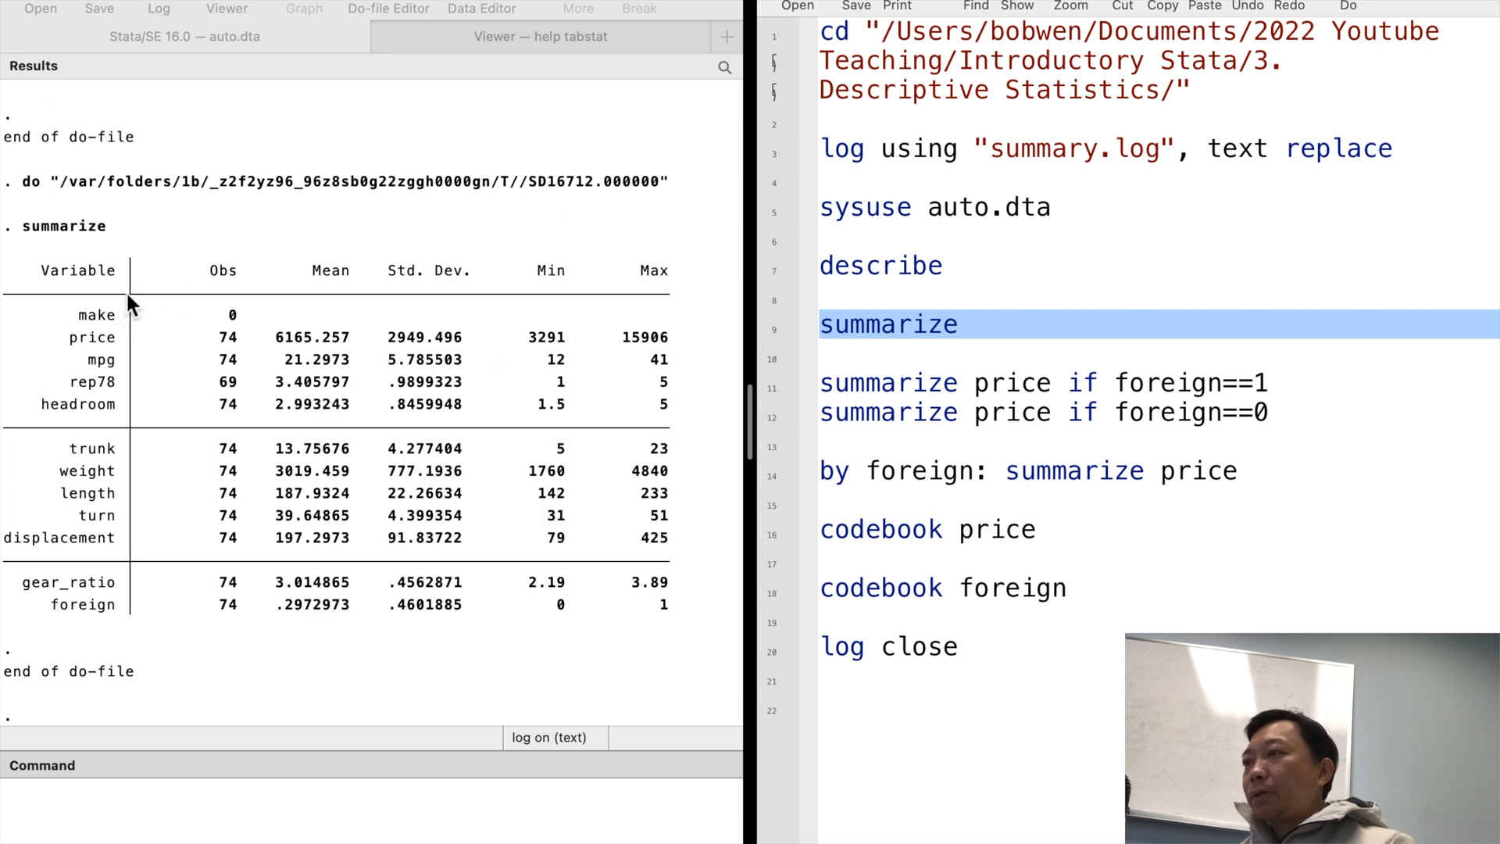
mouse_move(330, 296)
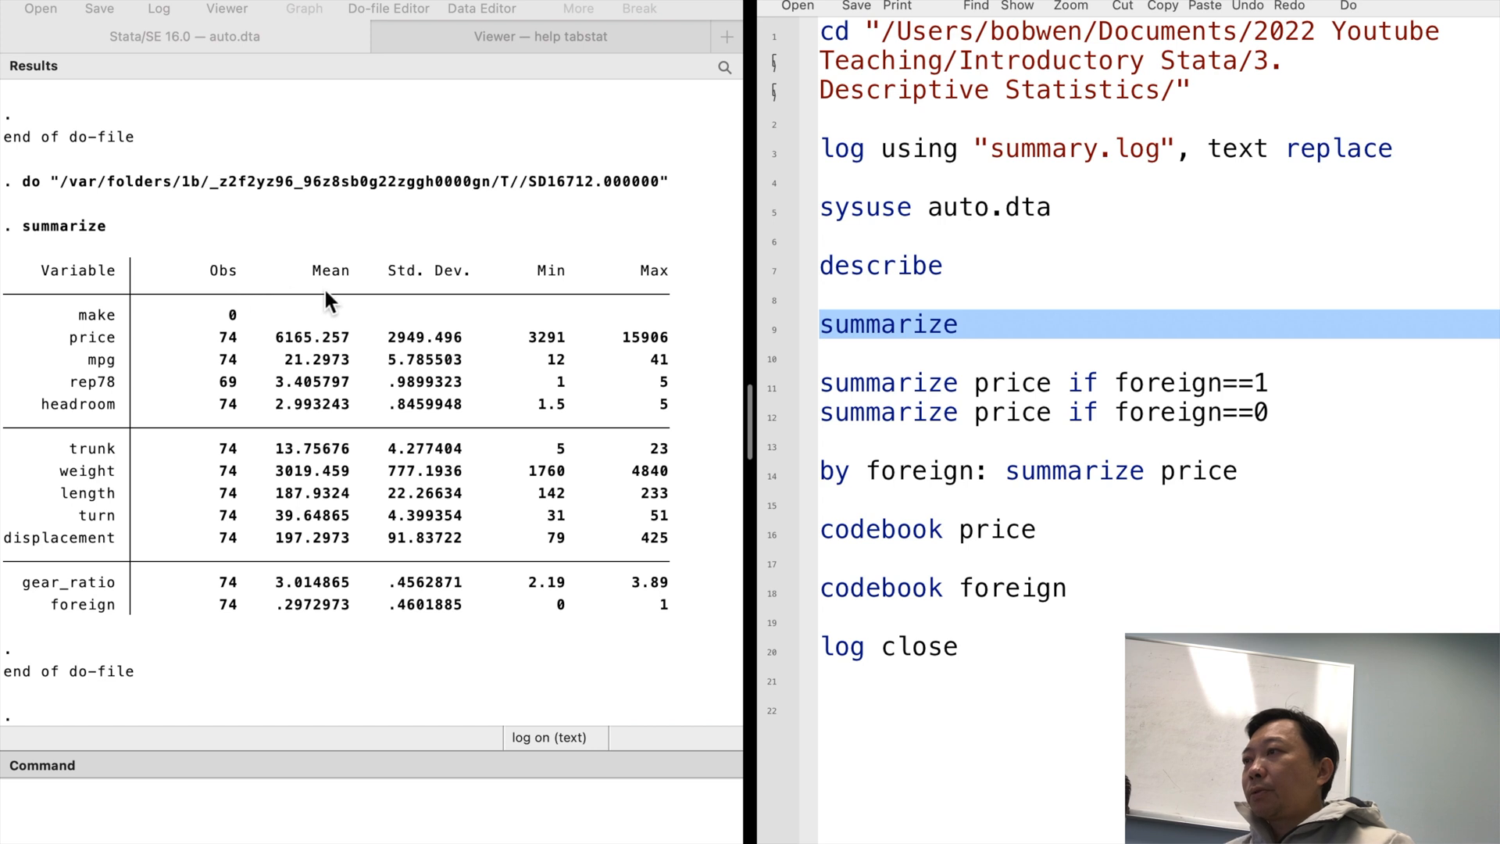
mouse_move(334, 302)
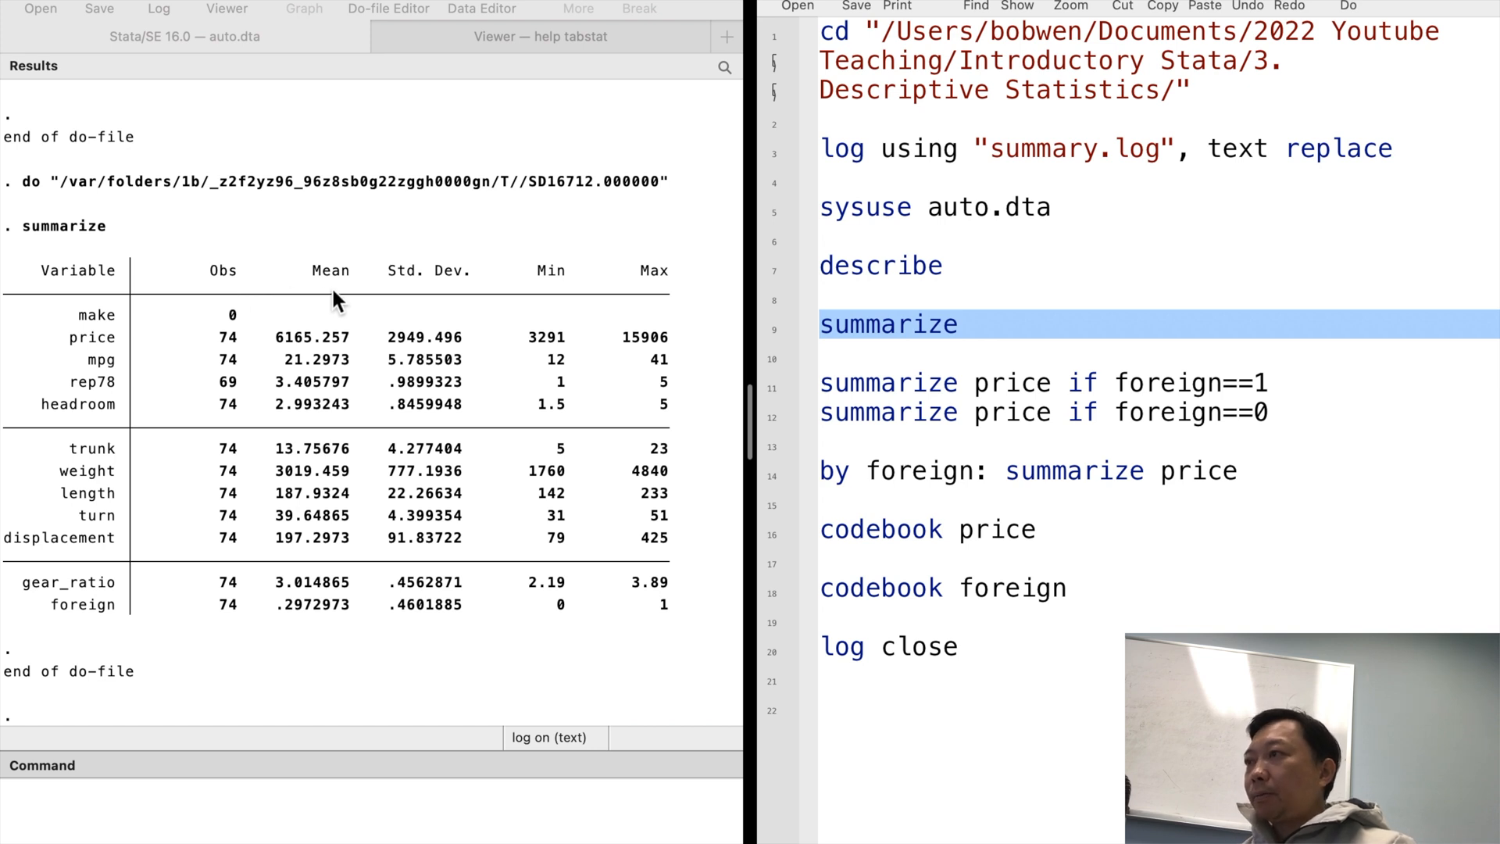
mouse_move(437, 304)
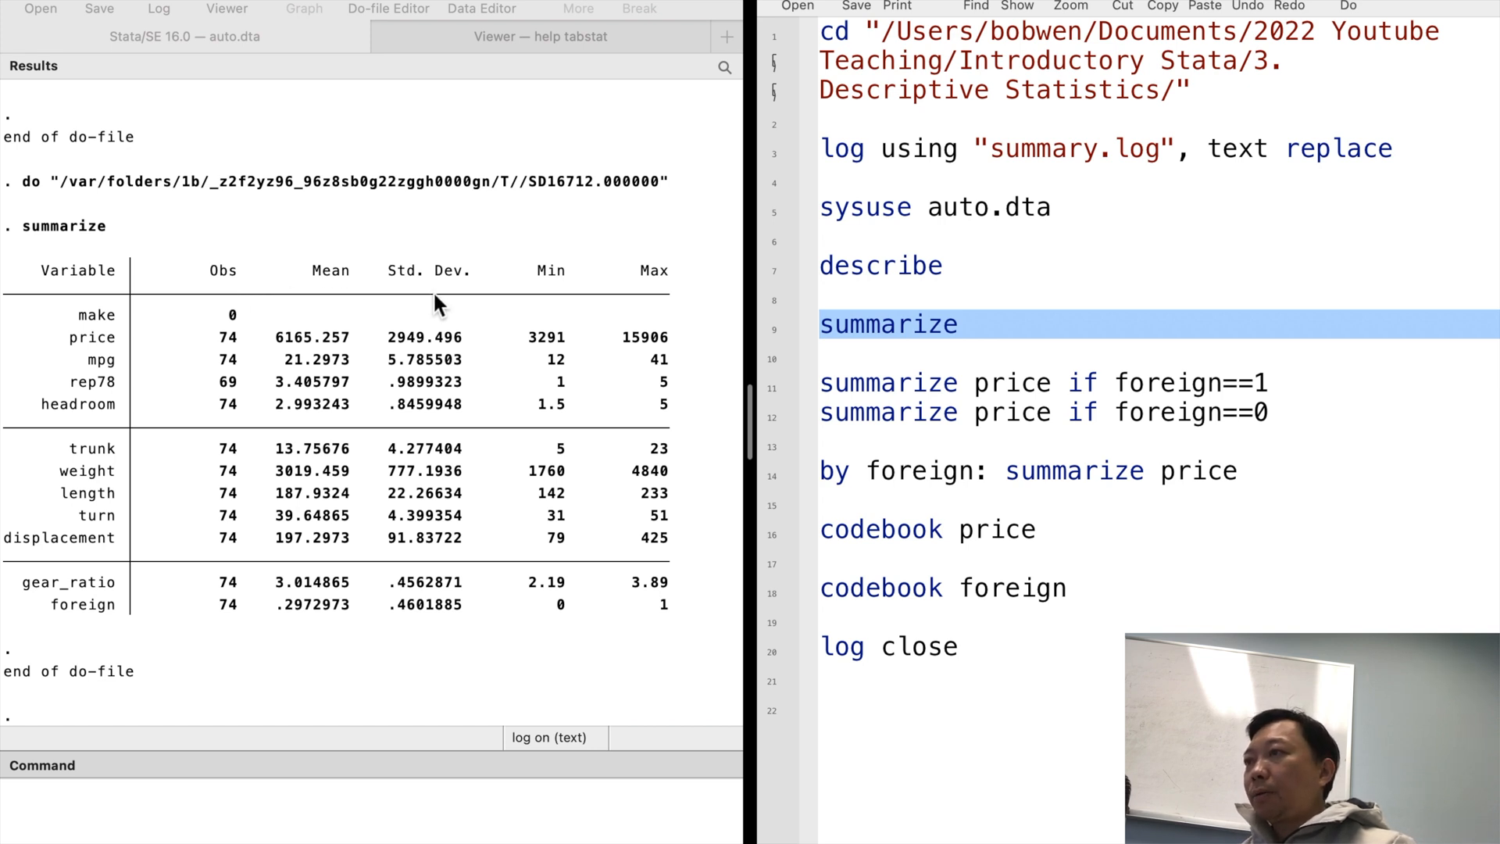
mouse_move(639, 305)
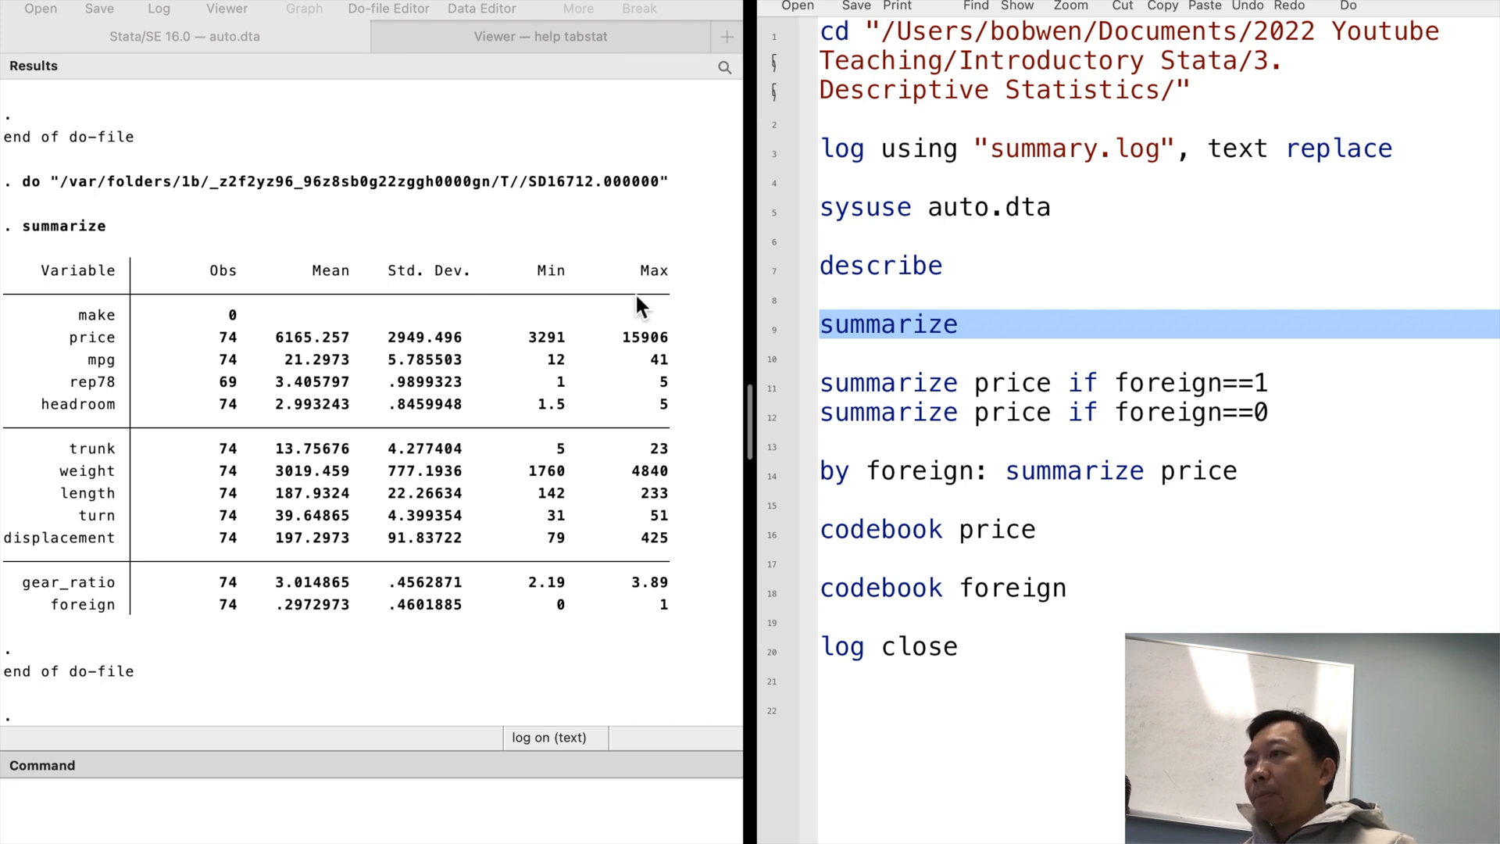
mouse_move(592, 316)
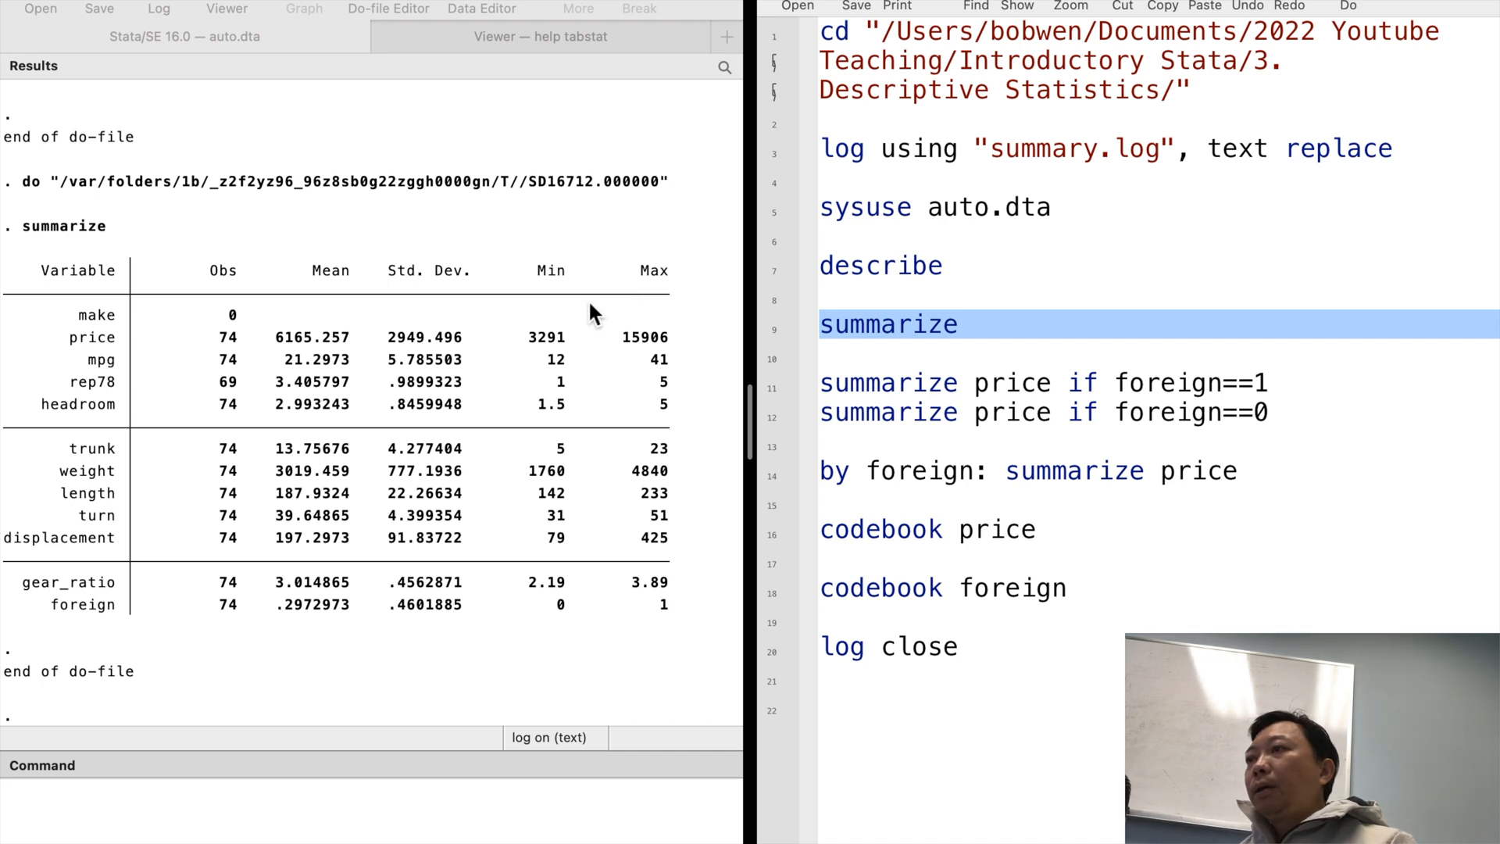
mouse_move(239, 388)
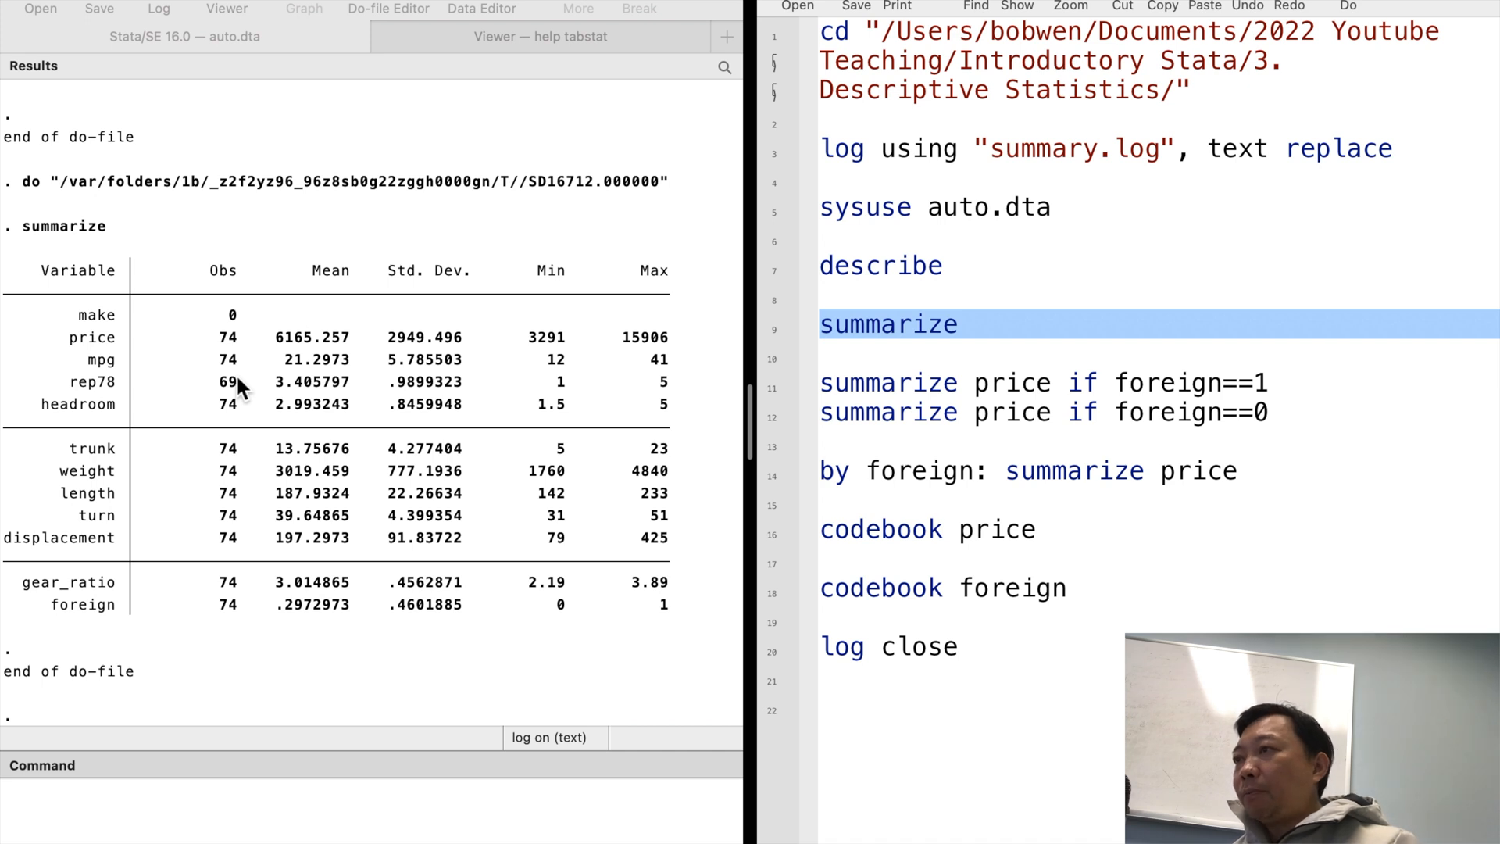
mouse_move(577, 386)
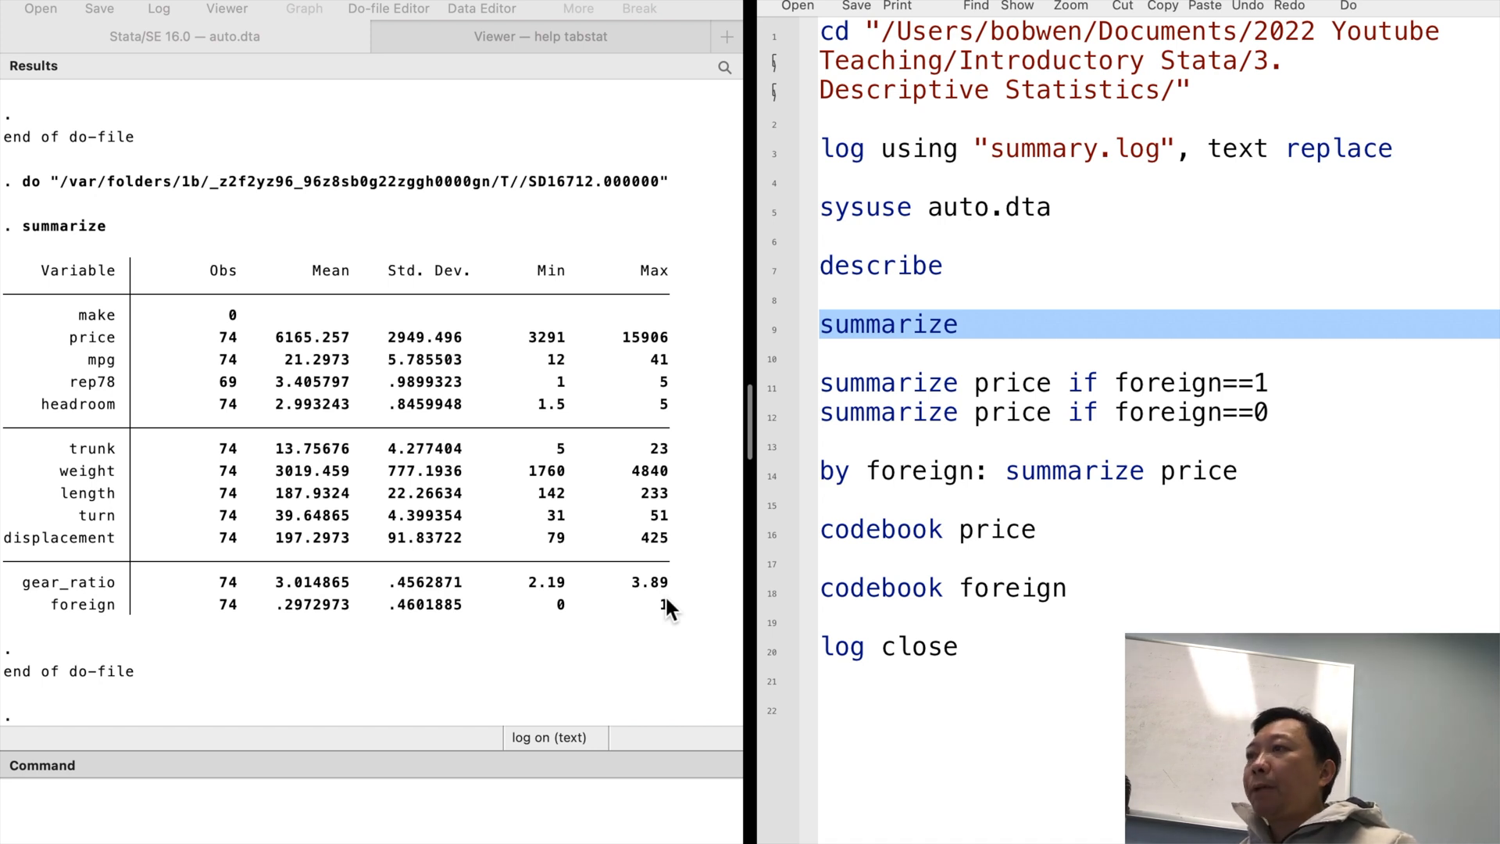
mouse_move(774, 401)
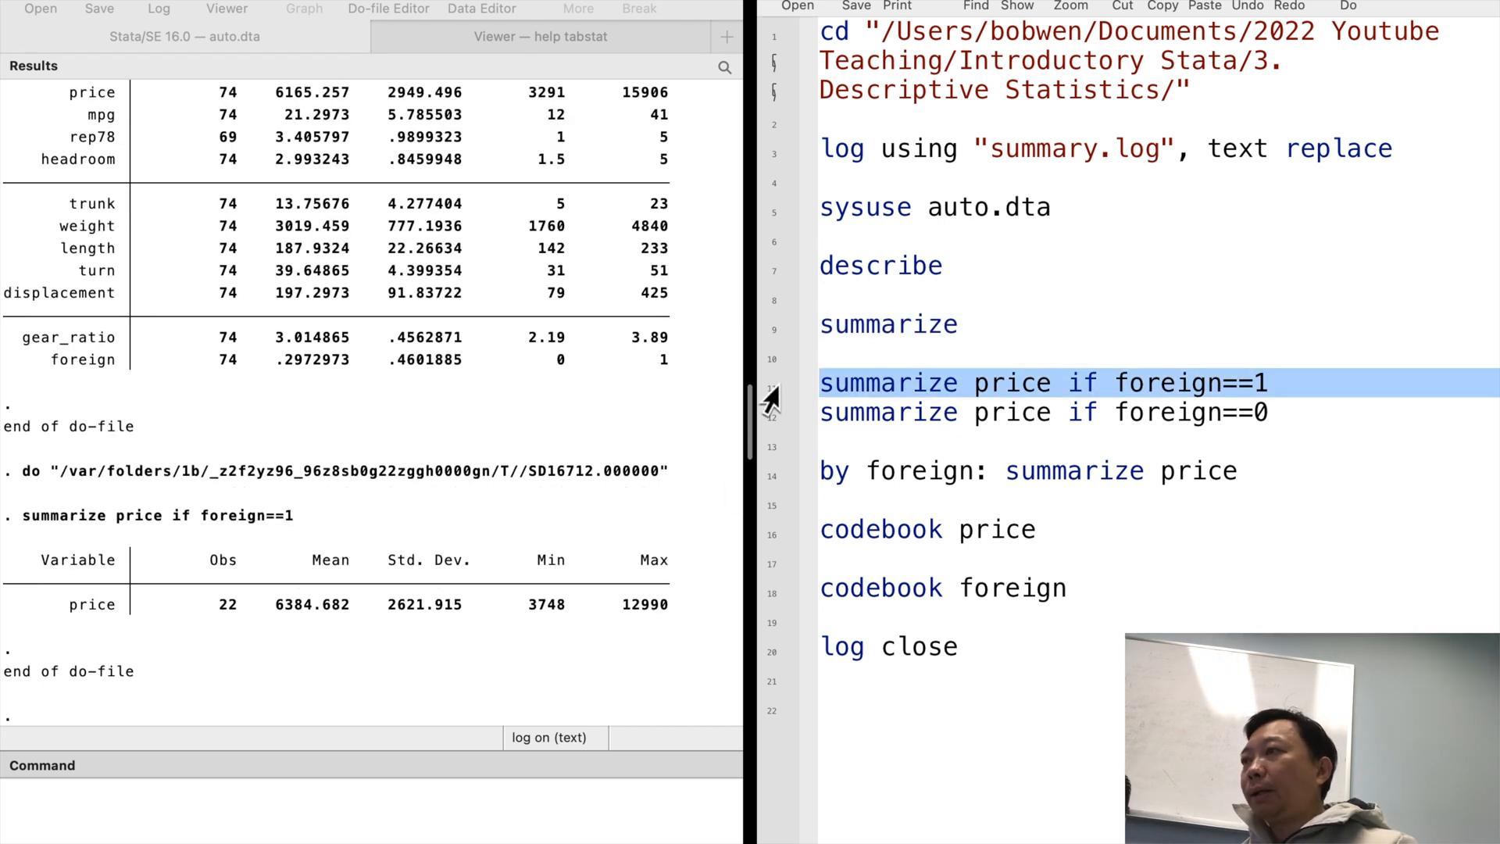
mouse_move(555, 374)
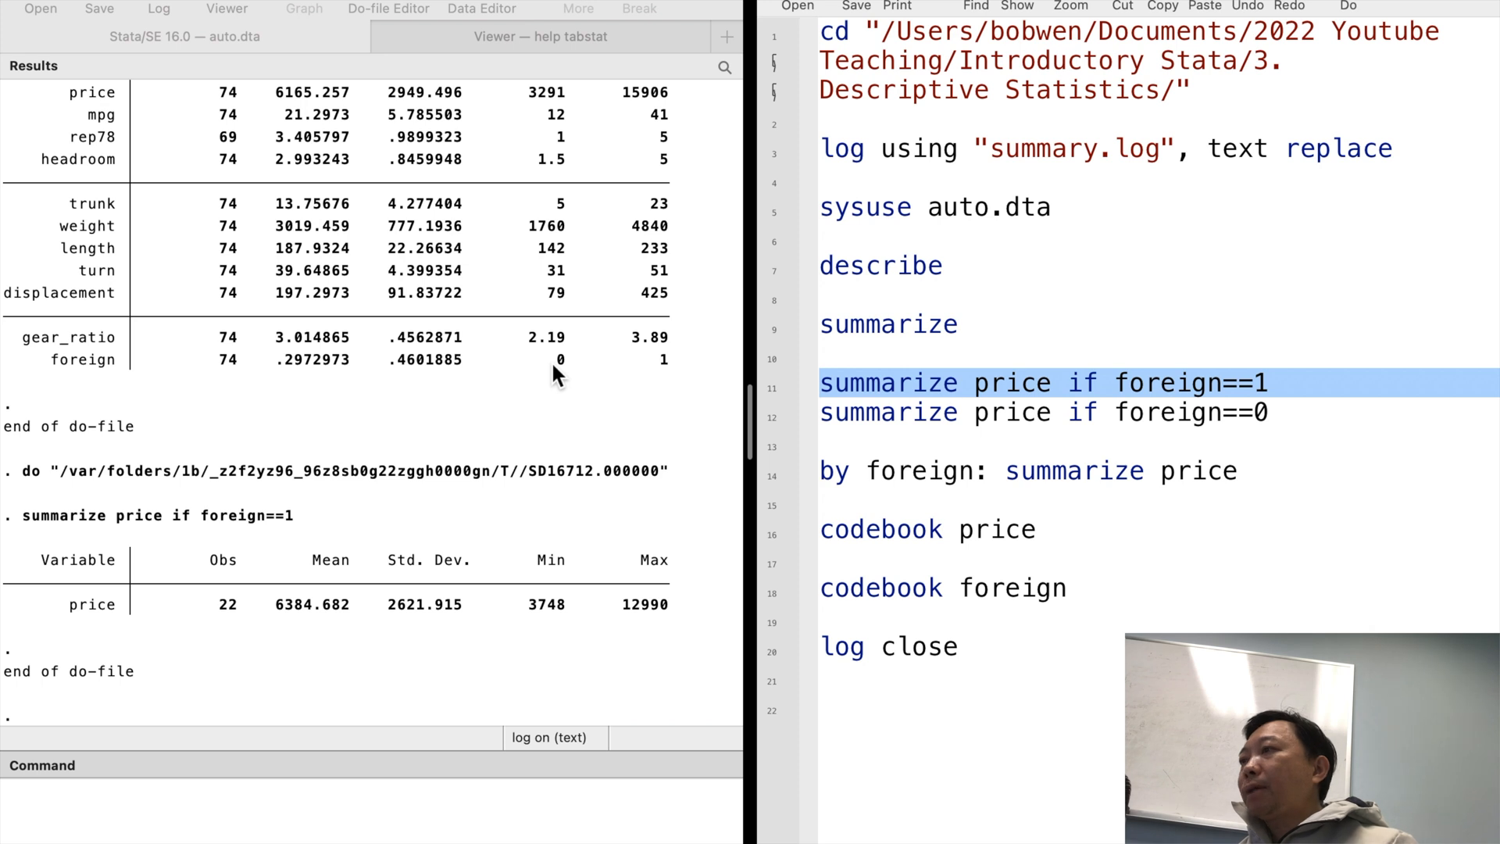
mouse_move(236, 628)
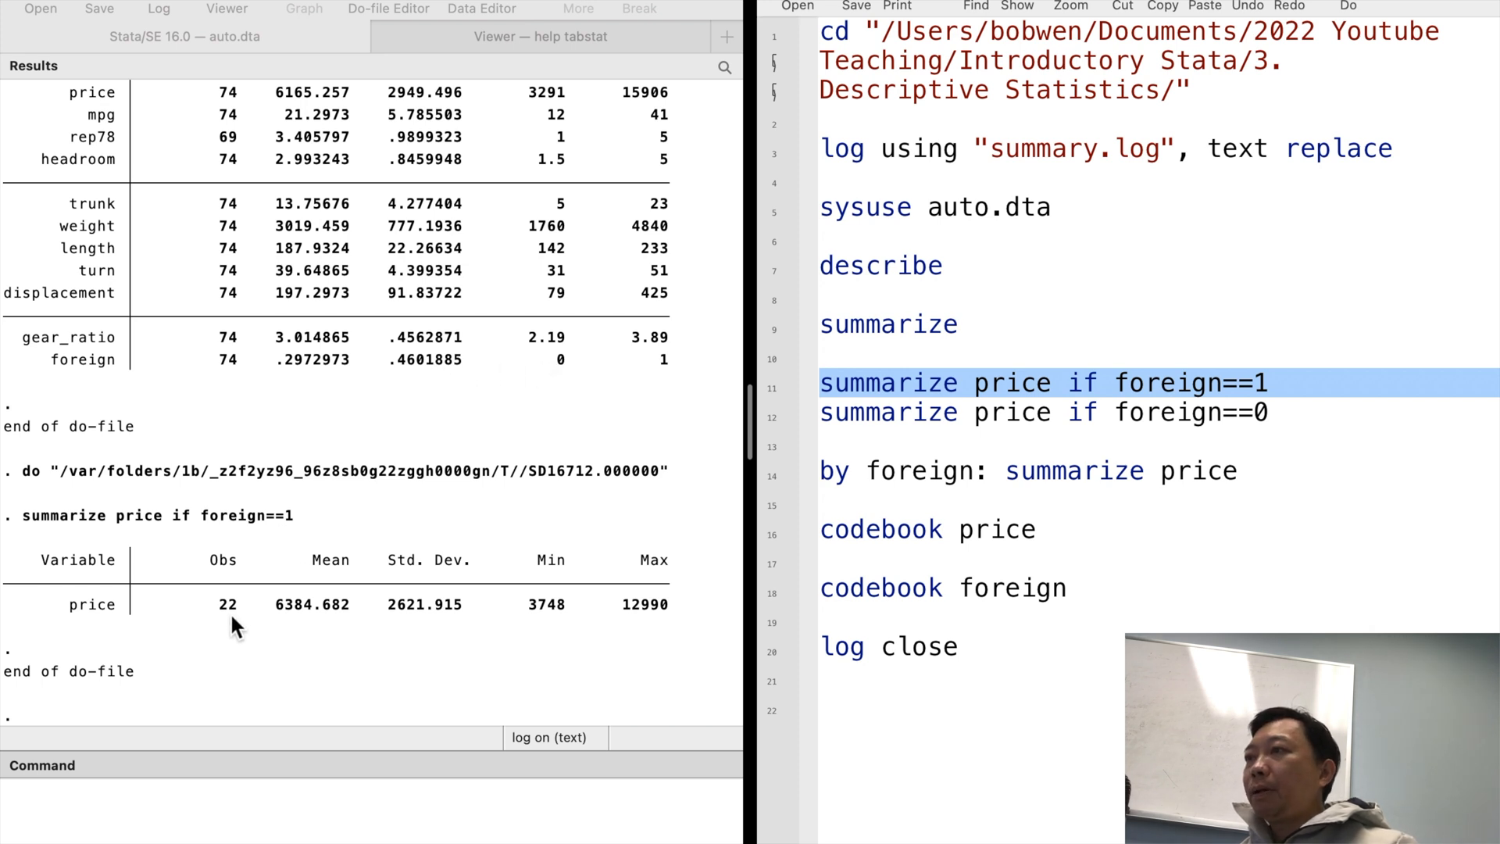
mouse_move(382, 630)
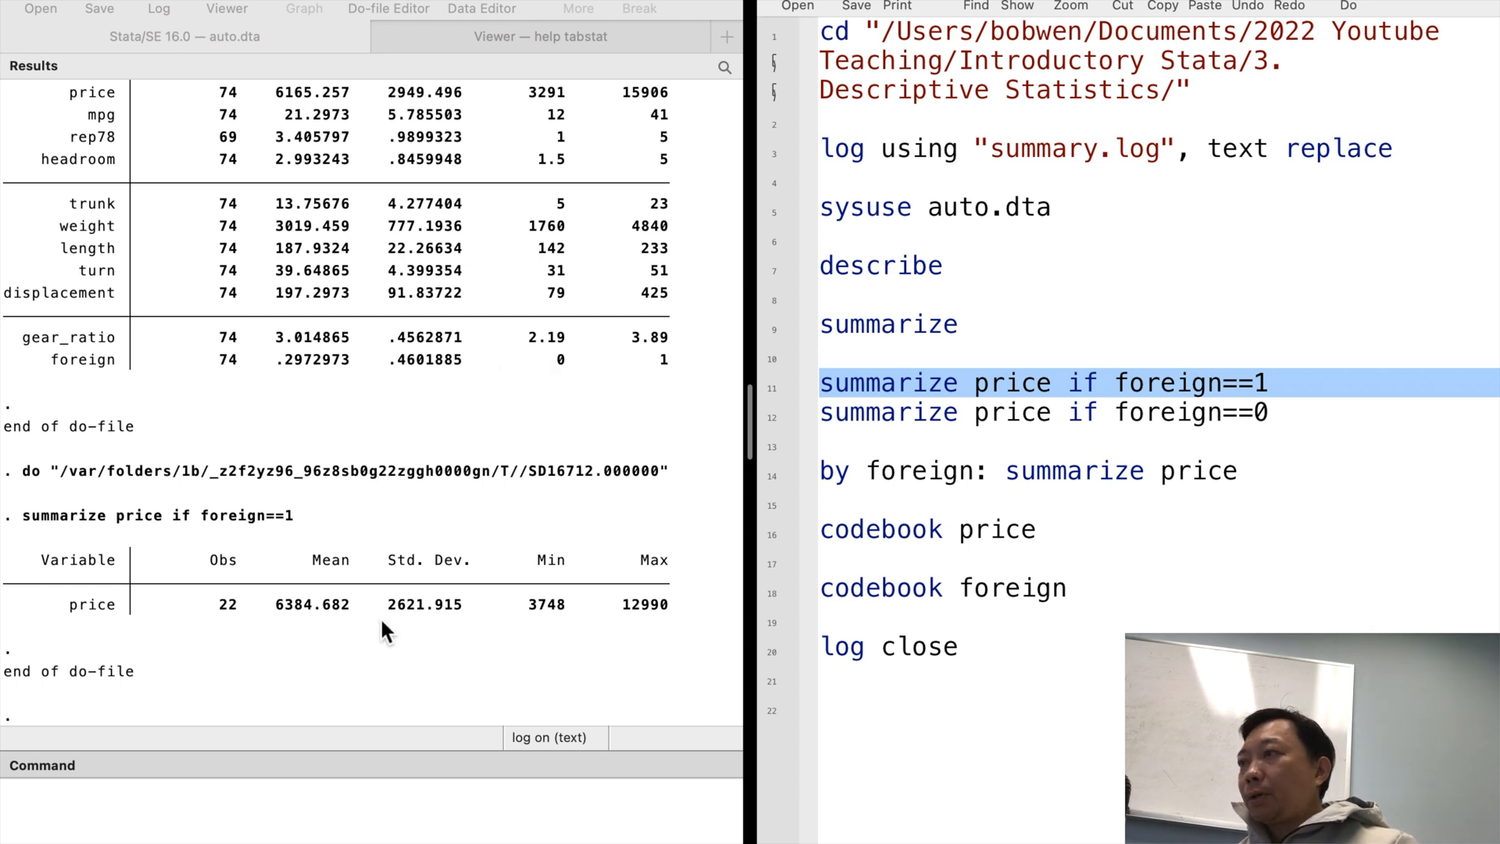
mouse_move(779, 431)
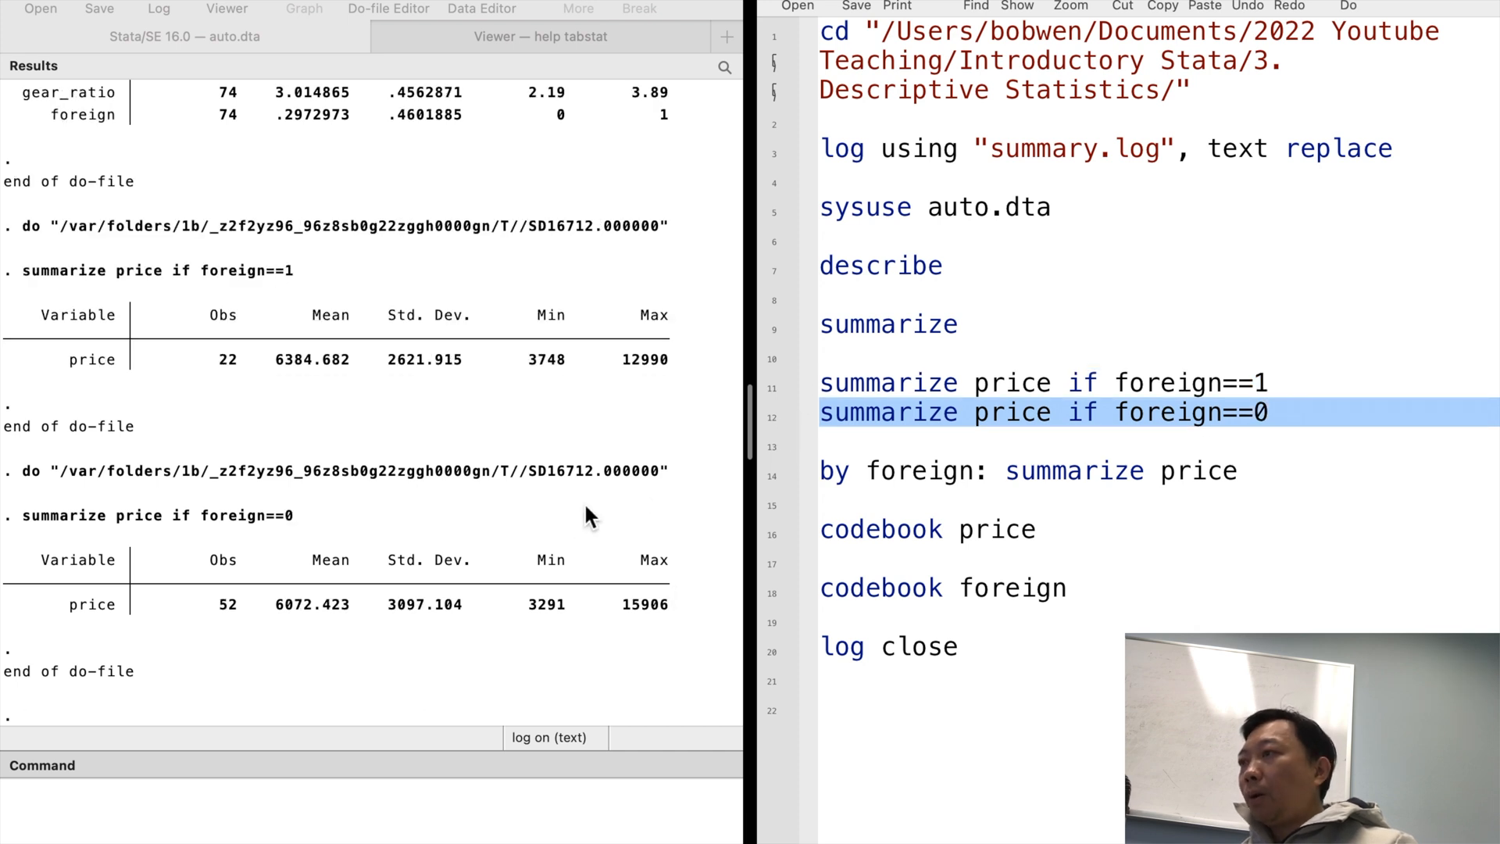
mouse_move(438, 630)
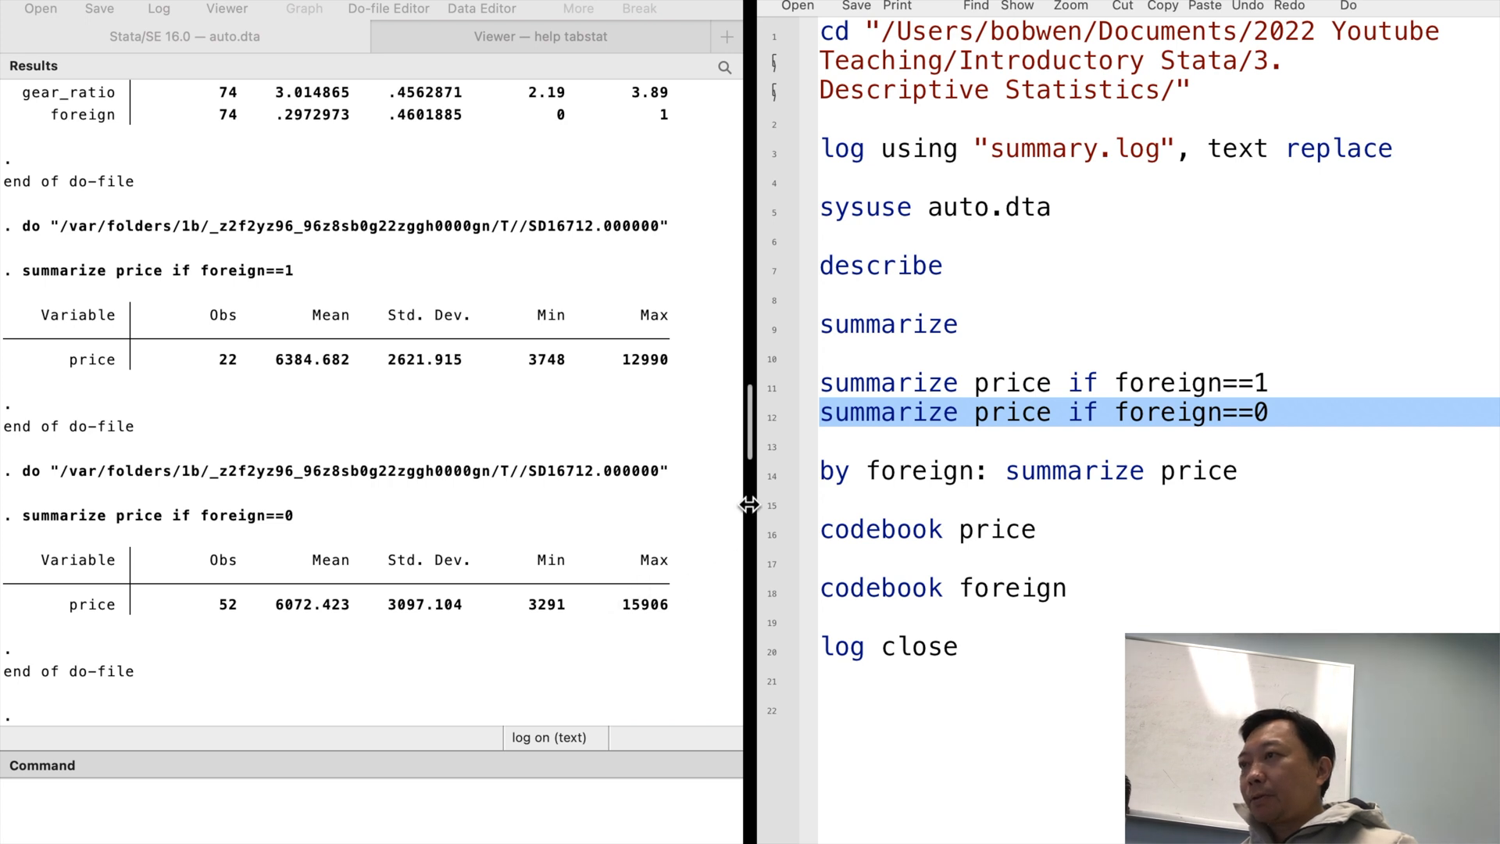
Run by foreign: summarize price, then codebook price for range, unique values and percentiles
left_click(1028, 471)
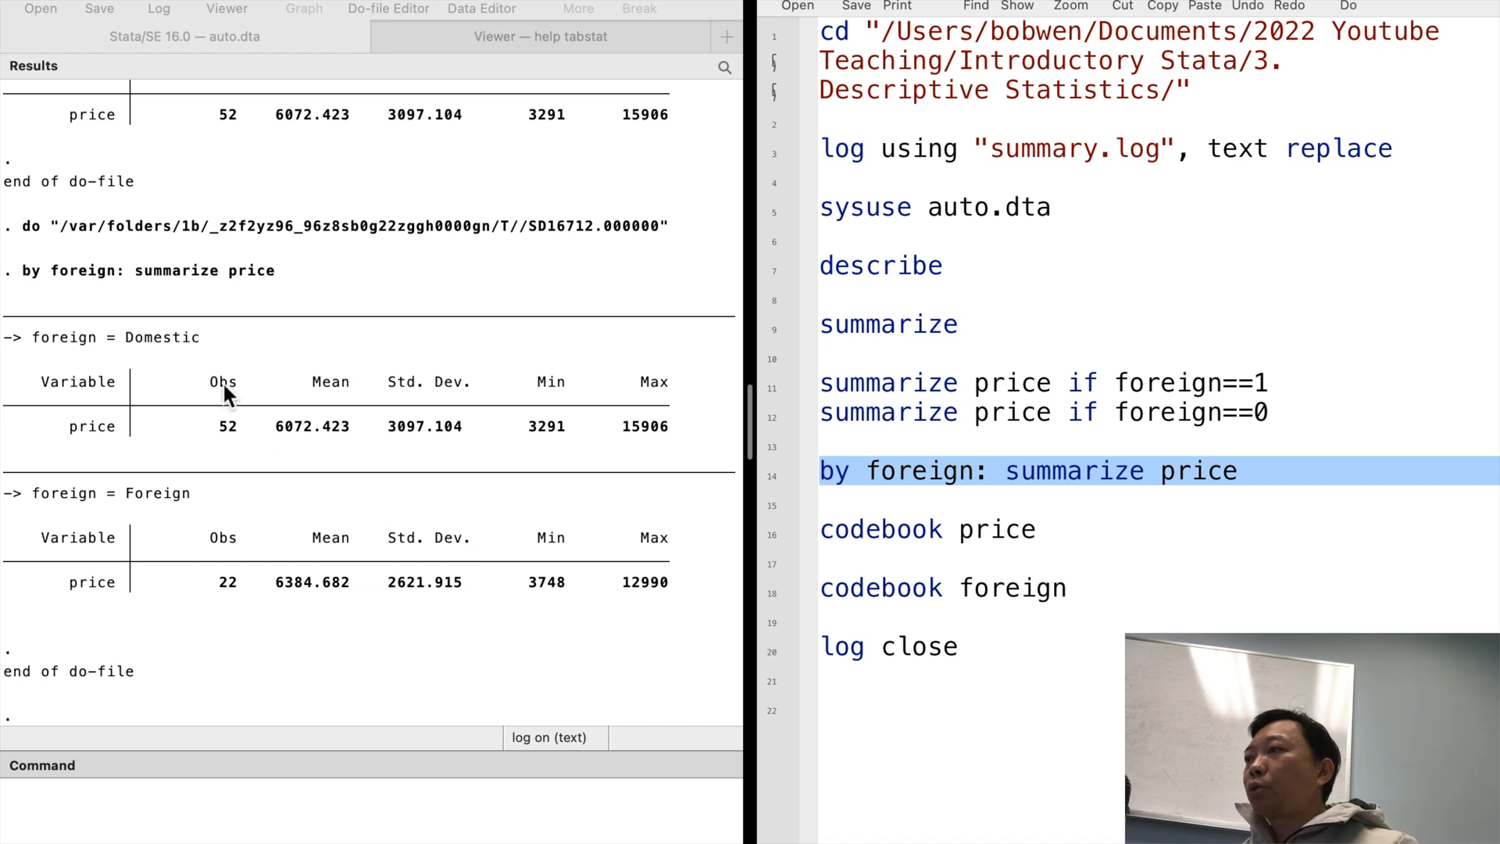
mouse_move(170, 381)
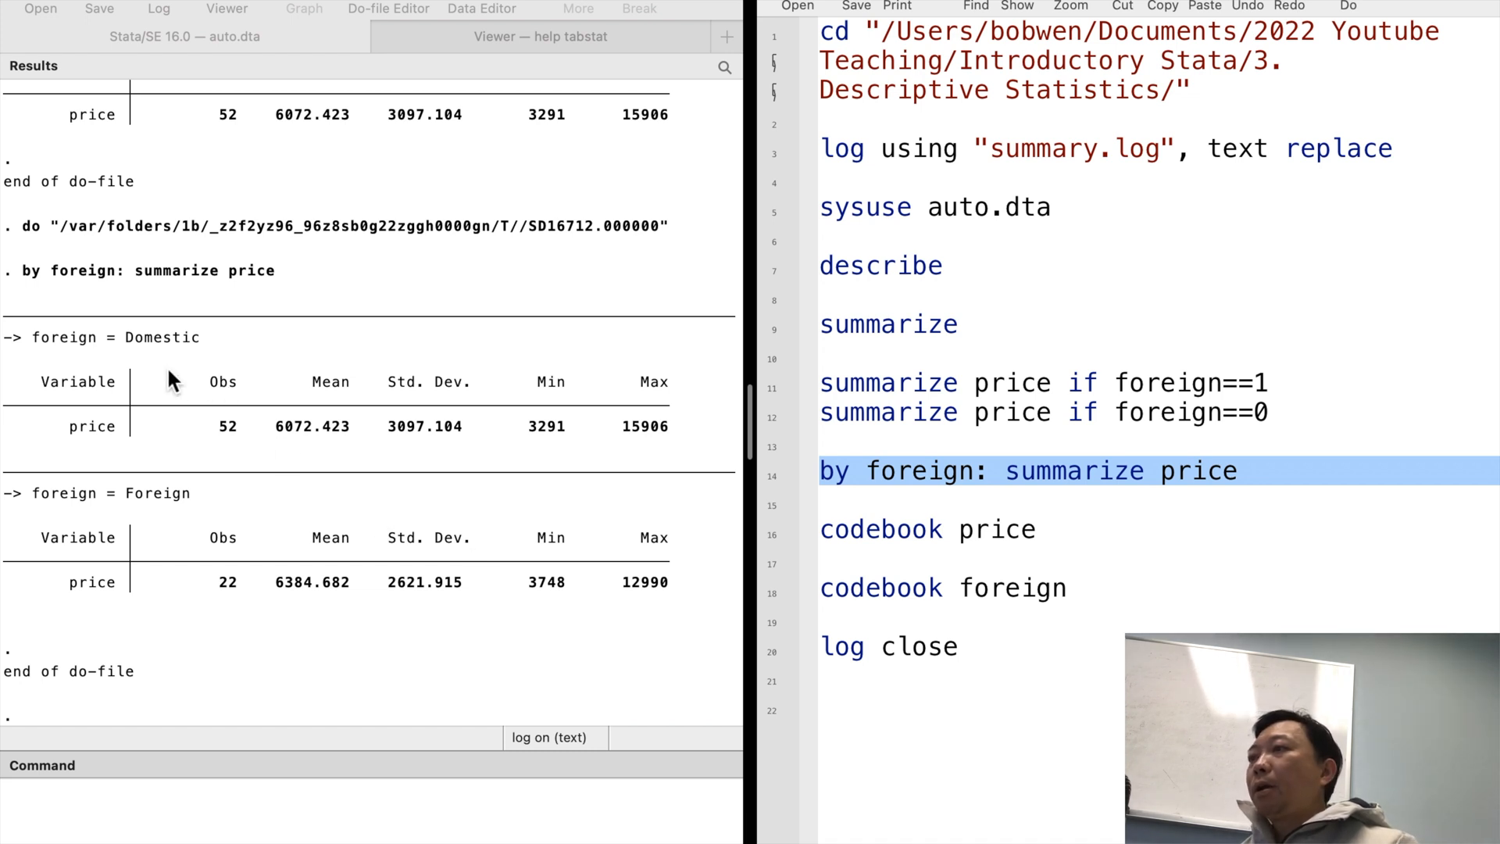
mouse_move(320, 437)
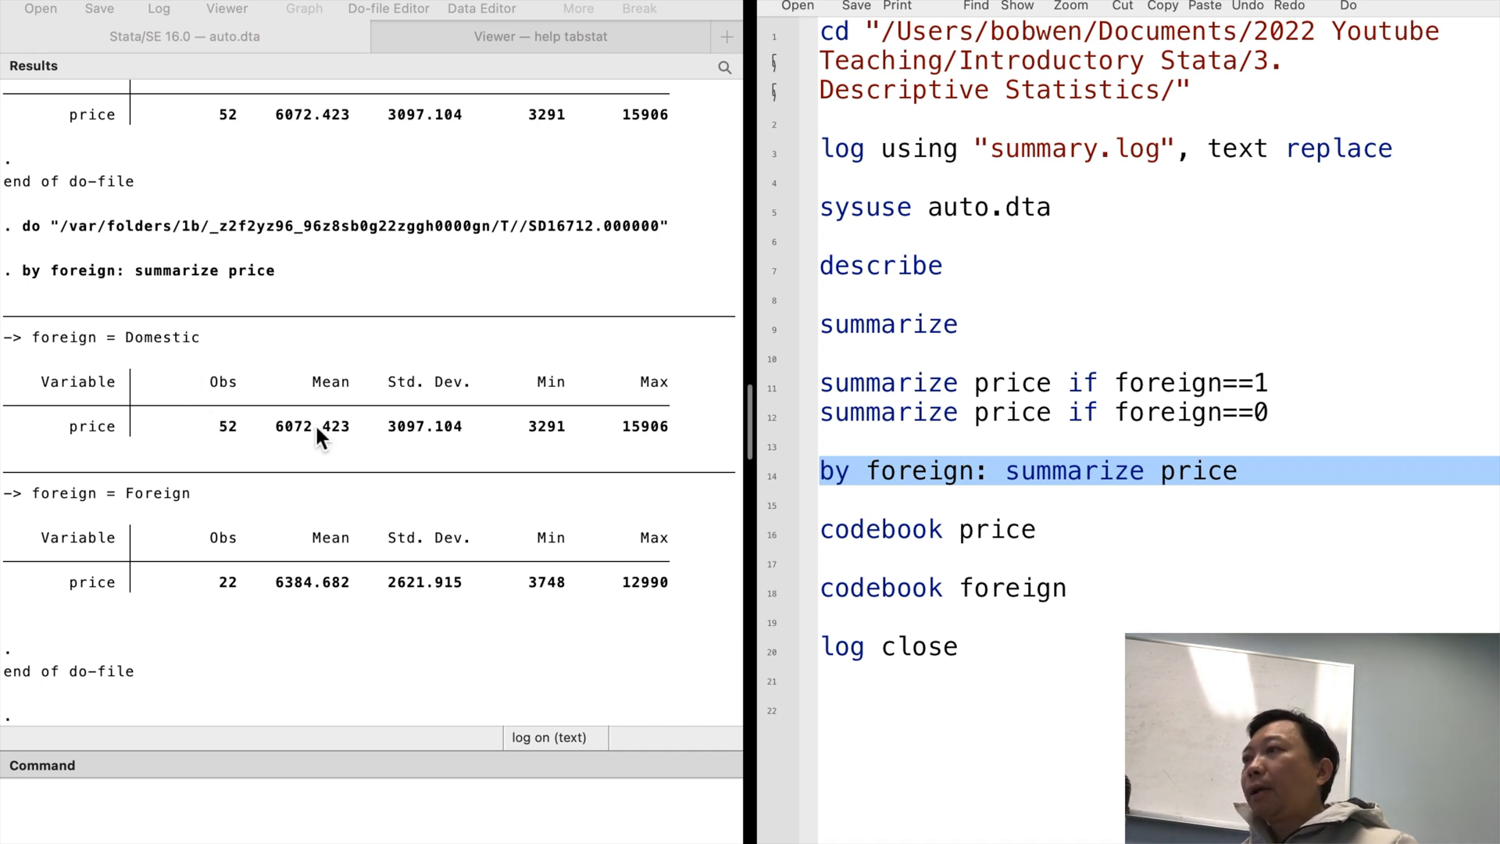
mouse_move(280, 527)
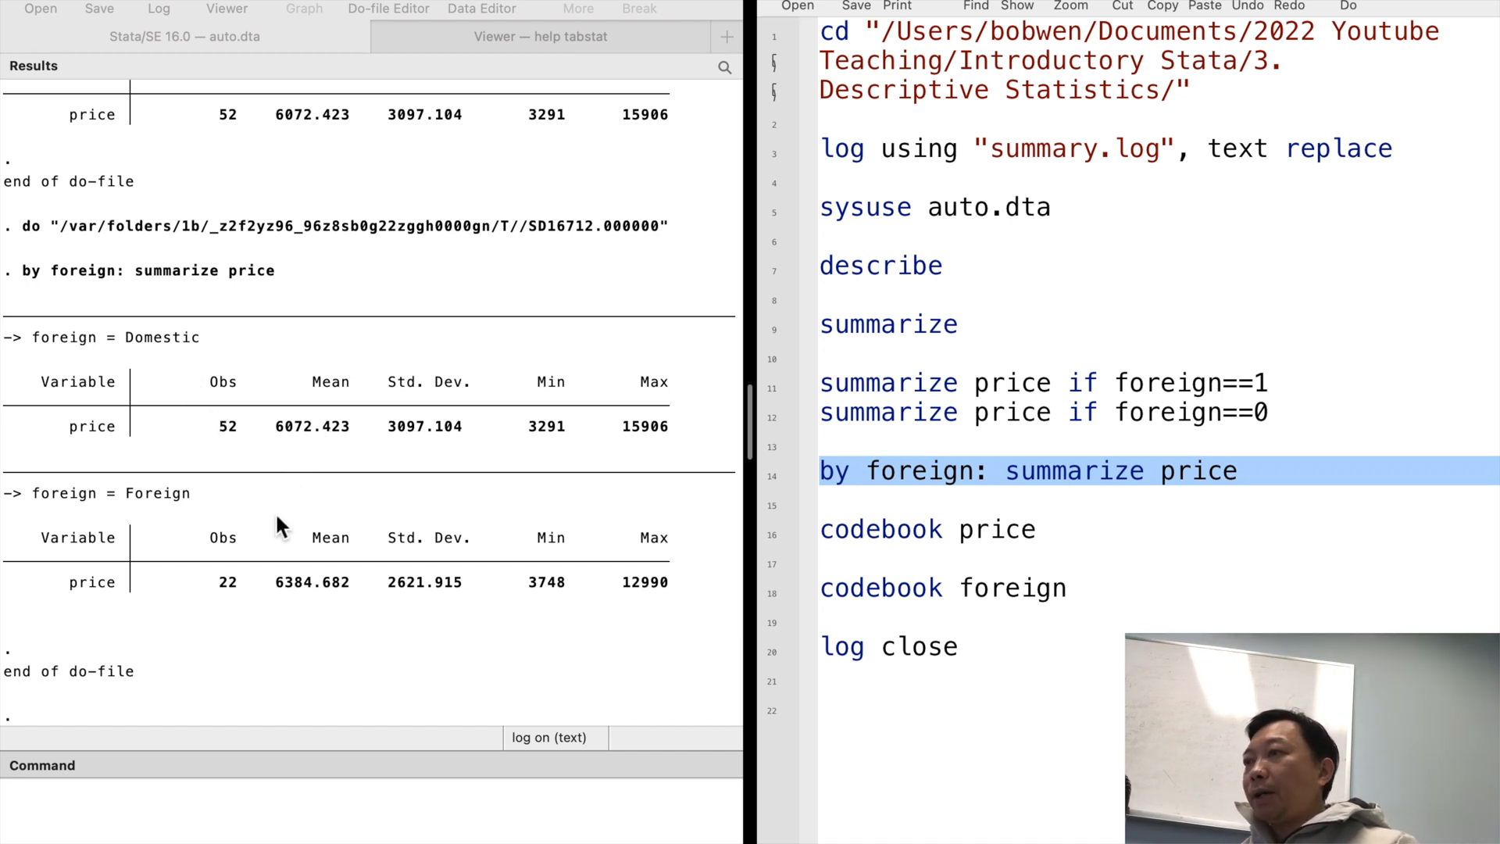
mouse_move(744, 541)
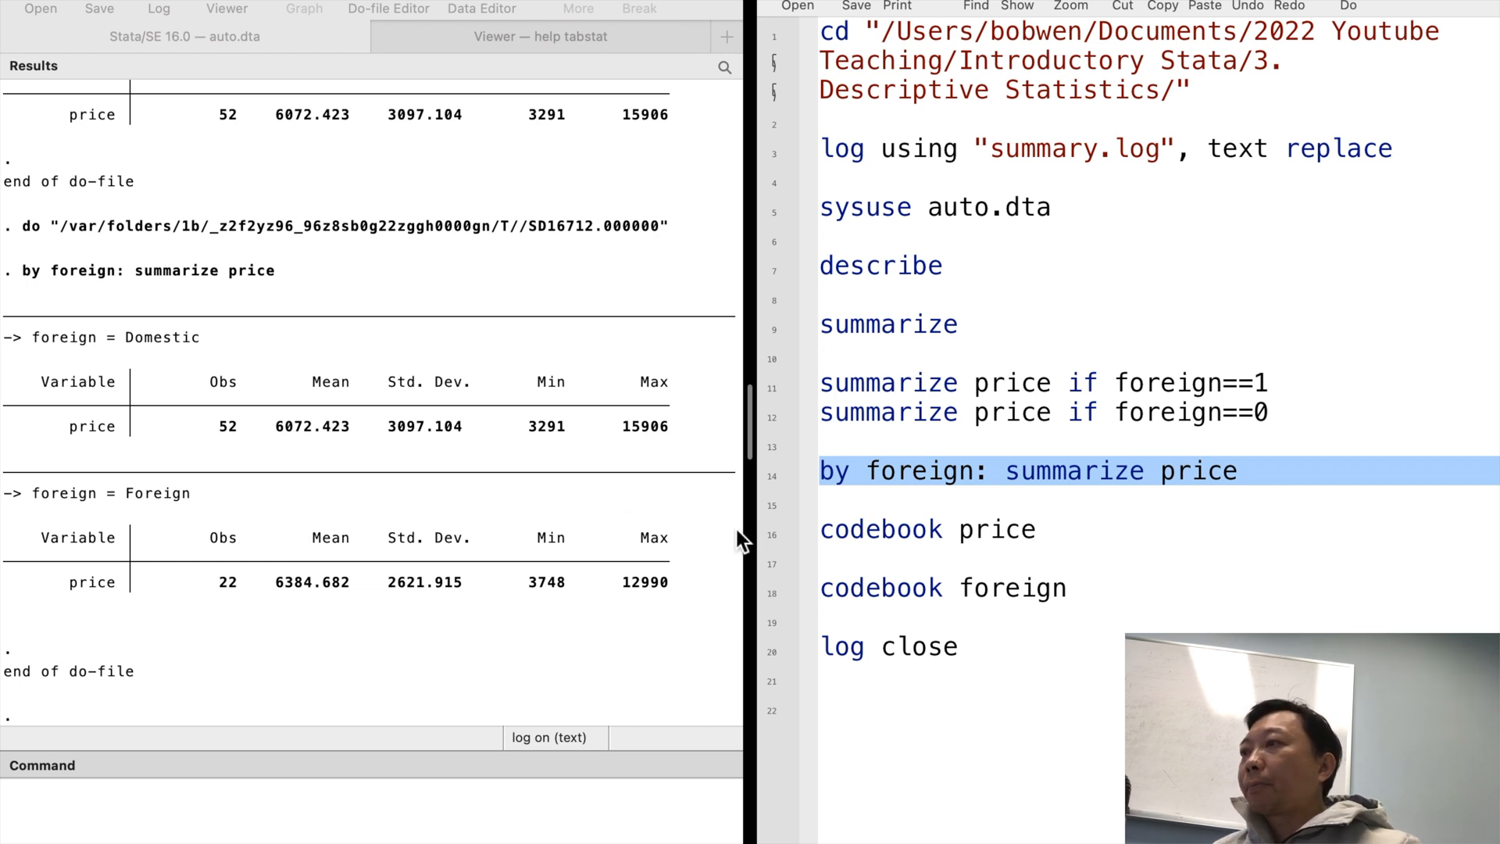
left_click(929, 529)
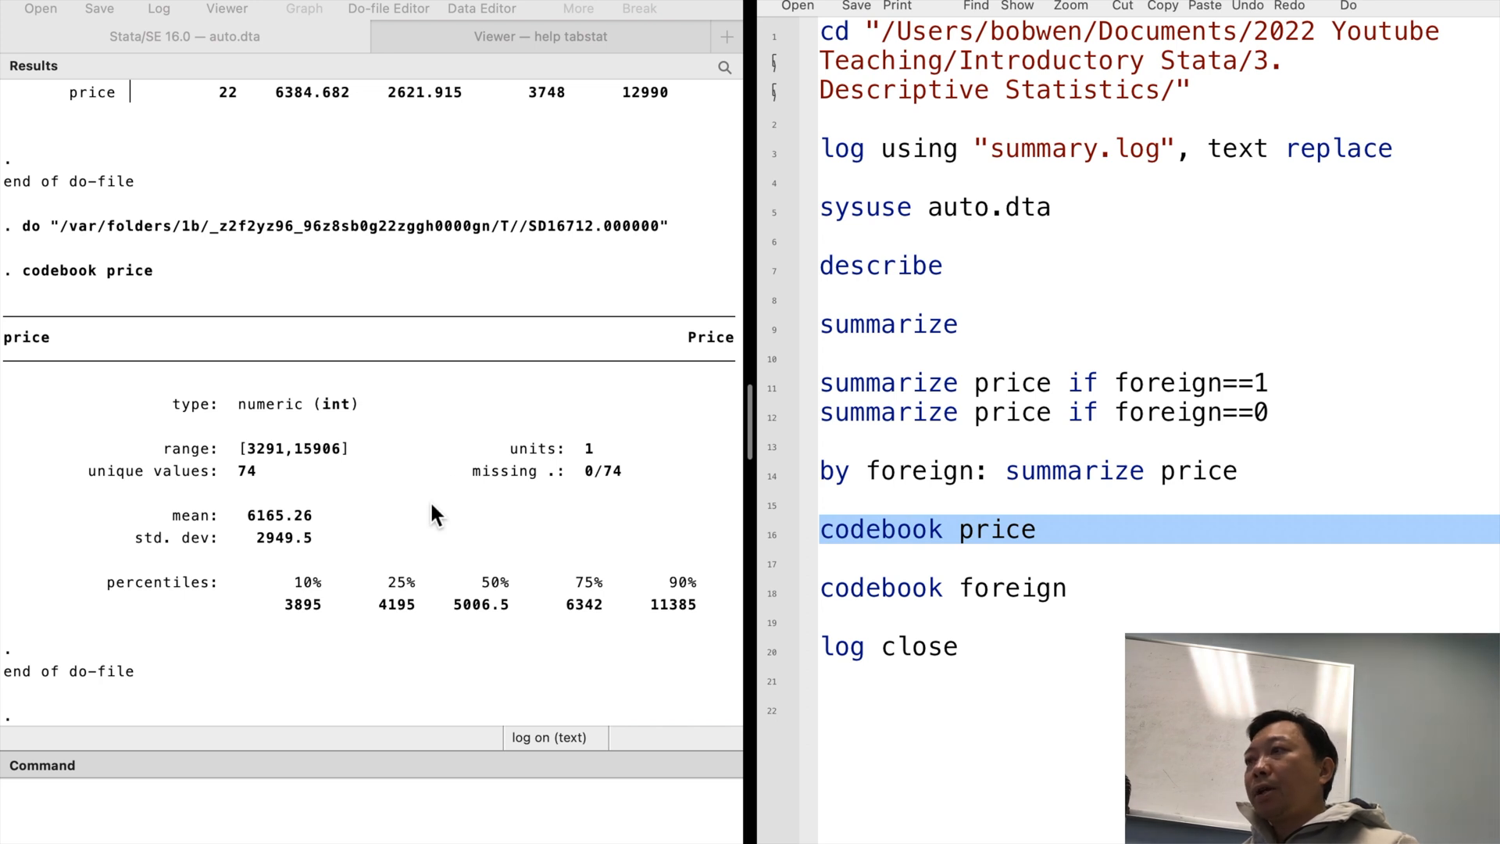
mouse_move(450, 488)
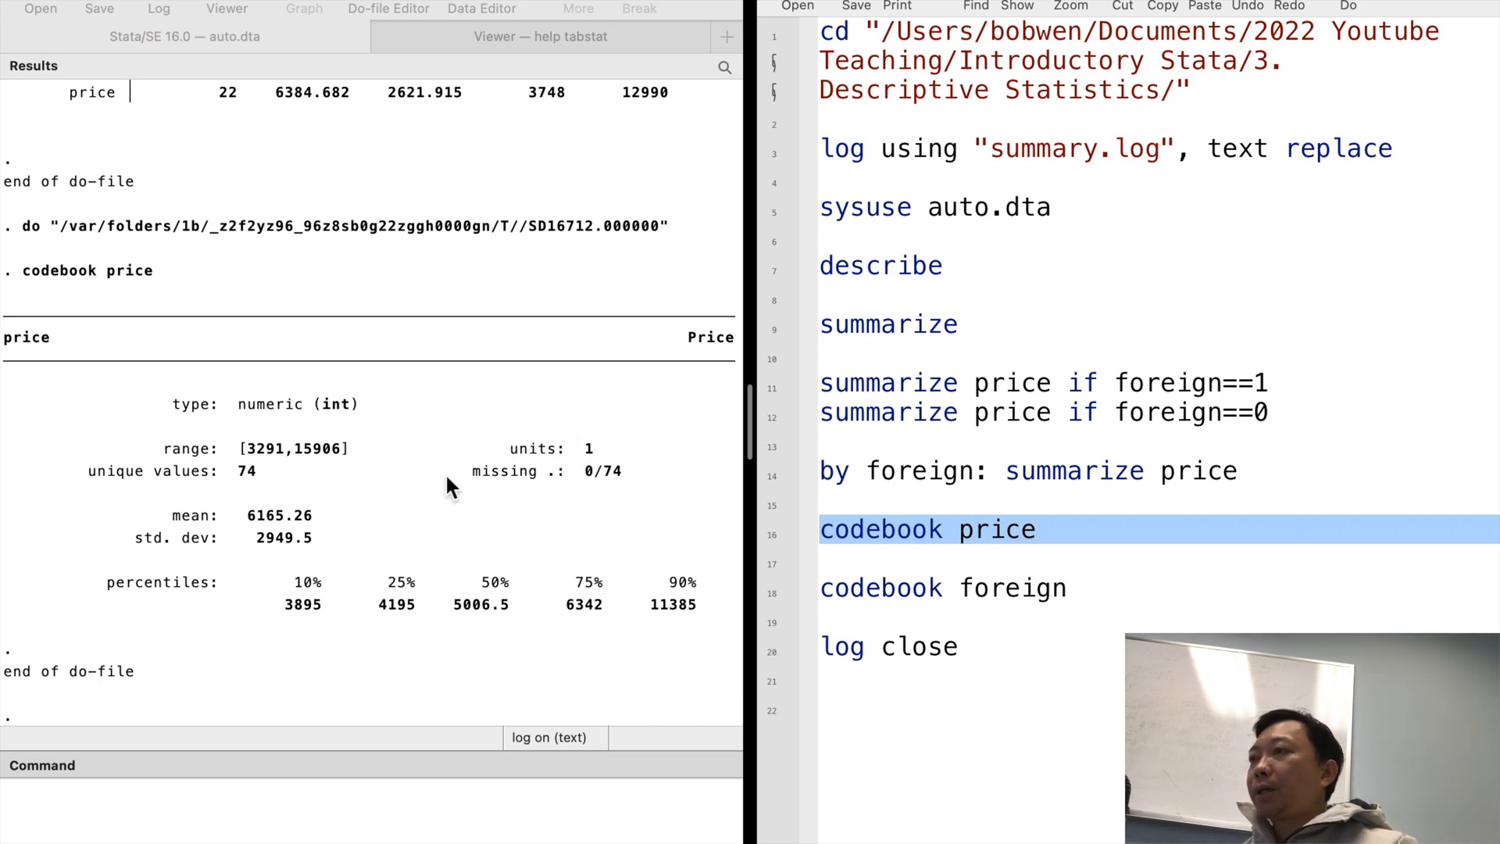
mouse_move(440, 559)
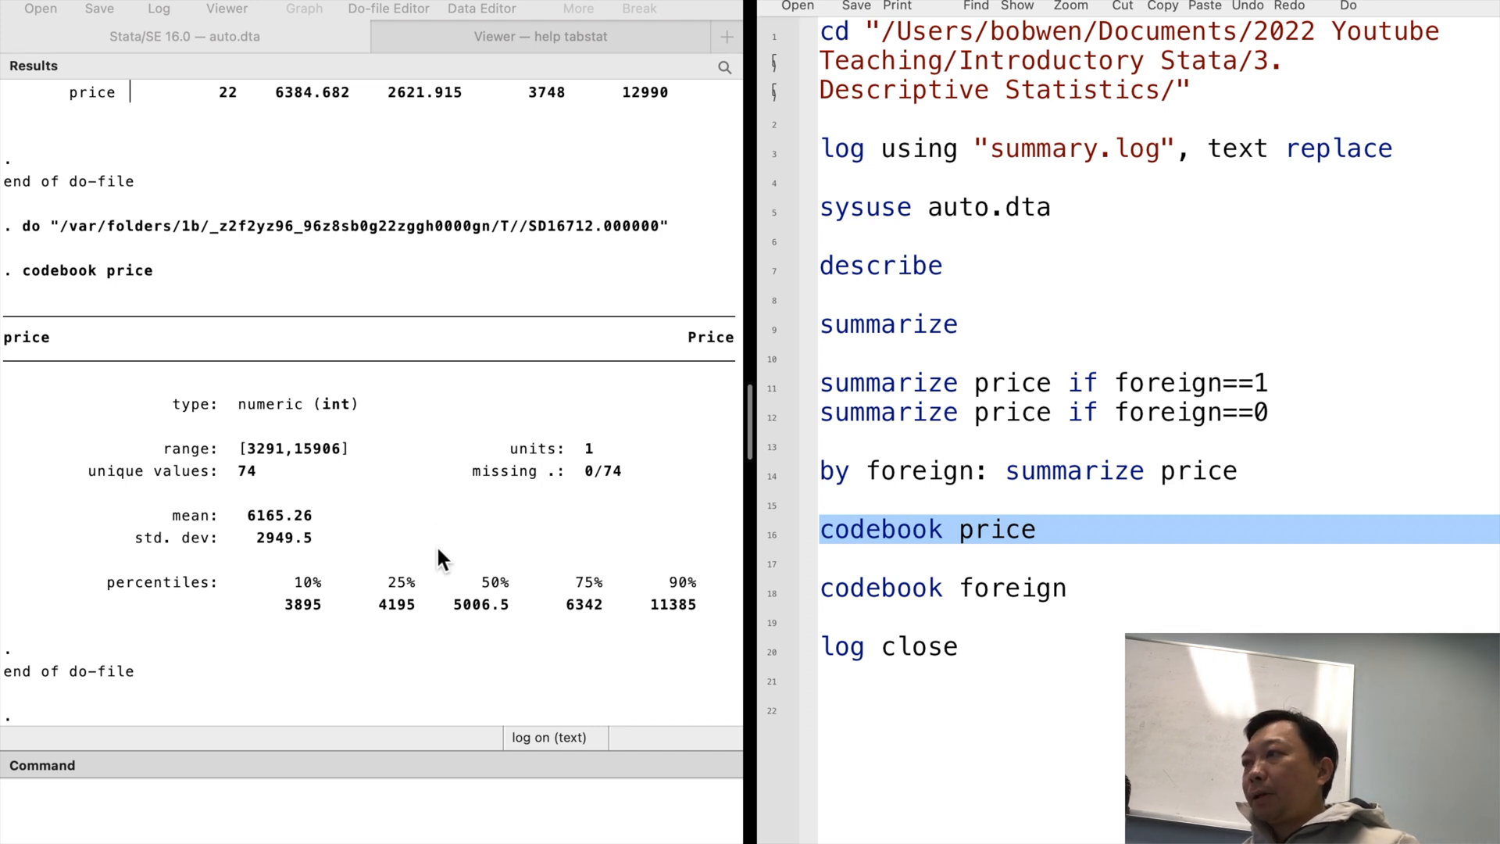
mouse_move(773, 605)
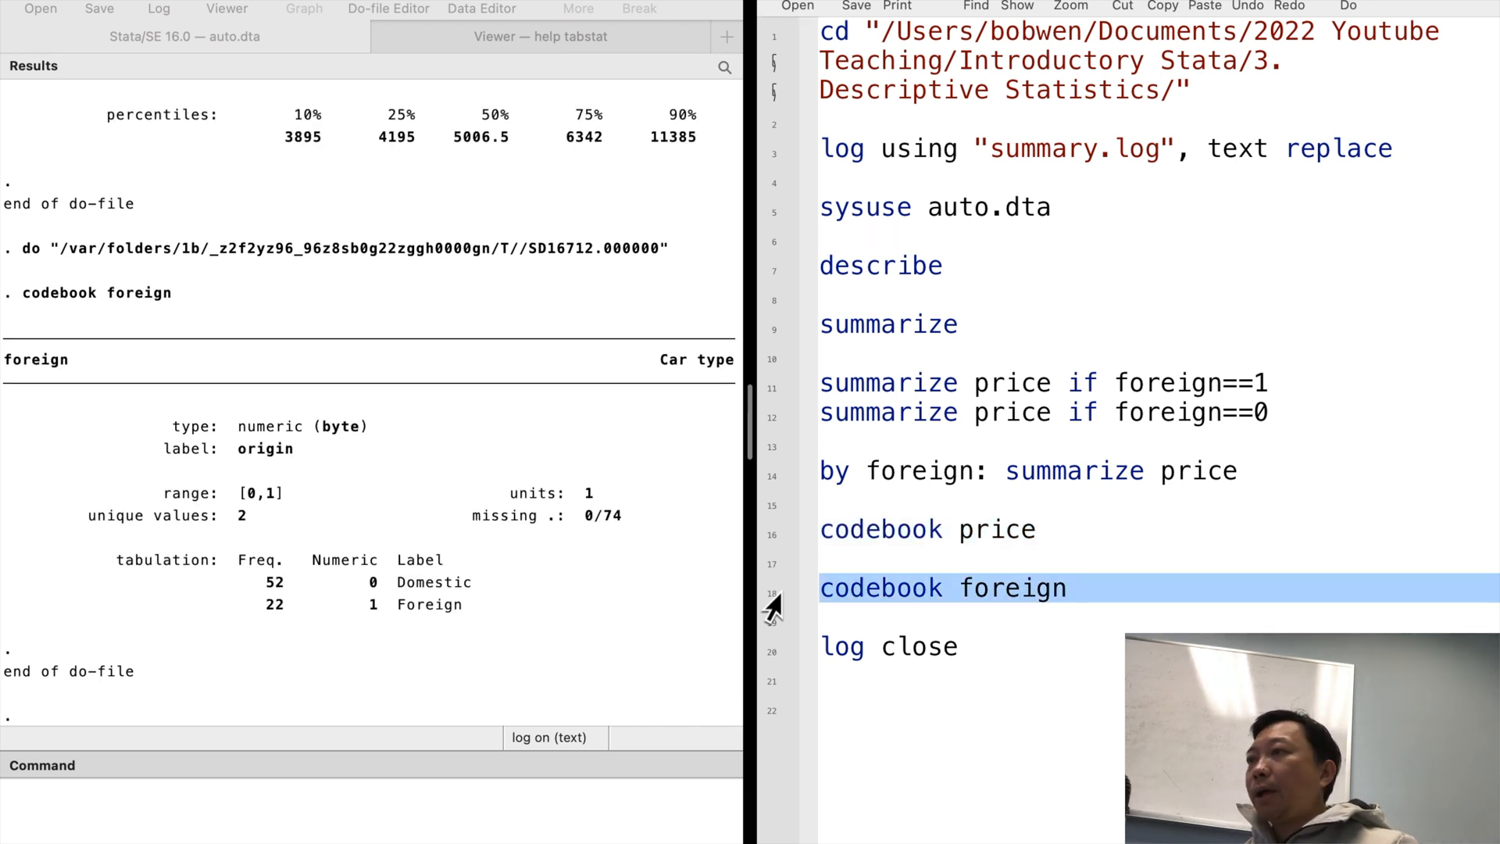
mouse_move(565, 595)
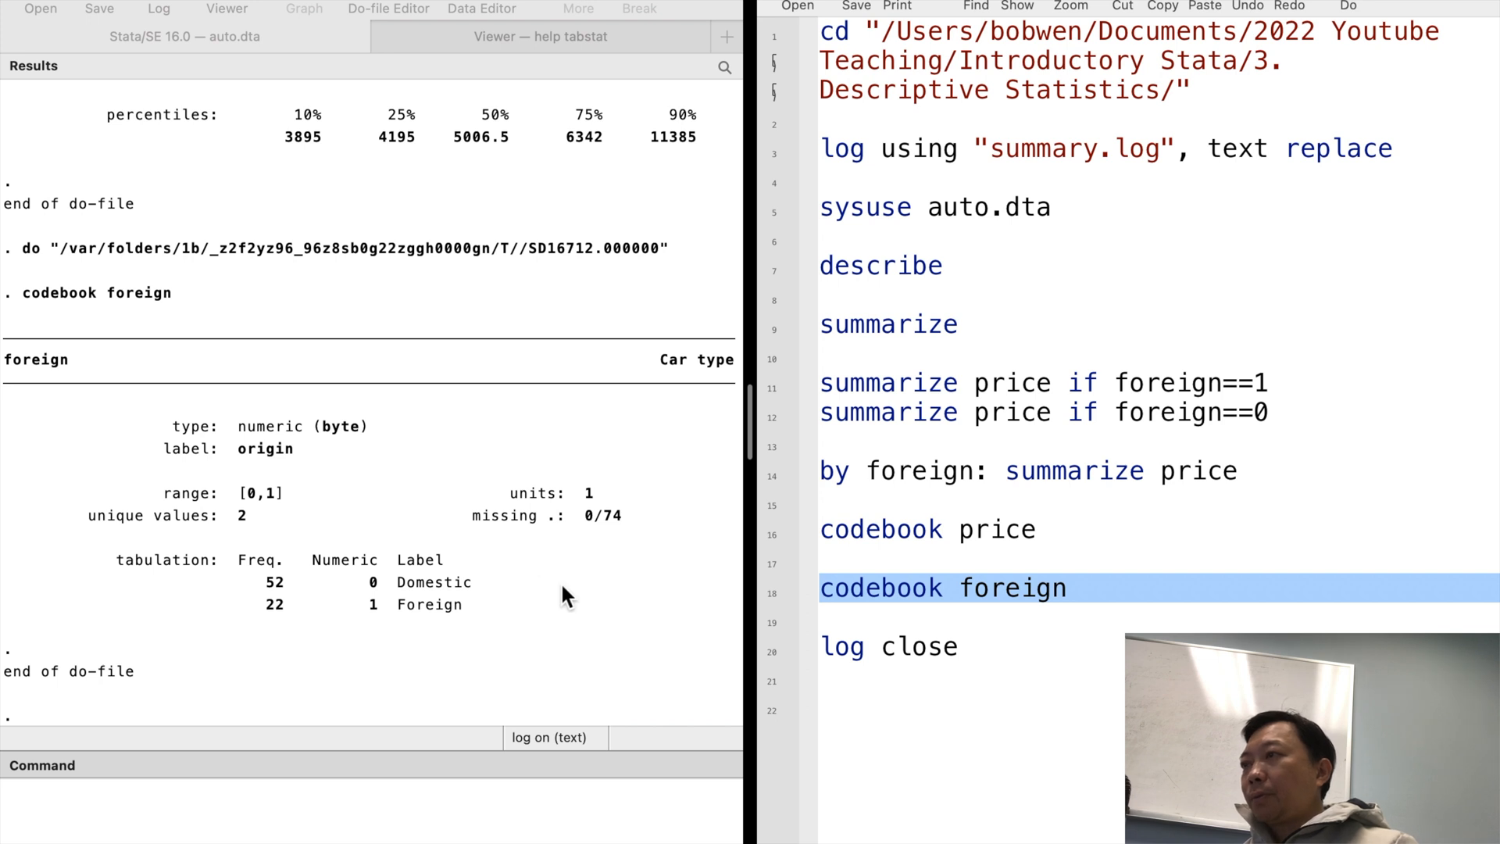